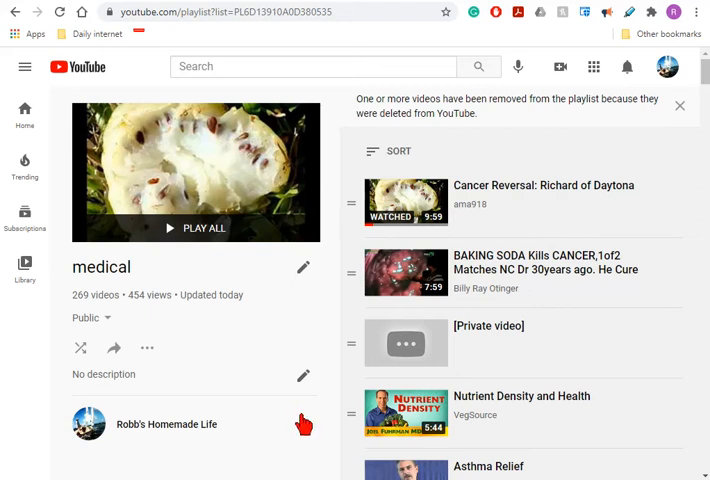
pyautogui.moveTo(304, 428)
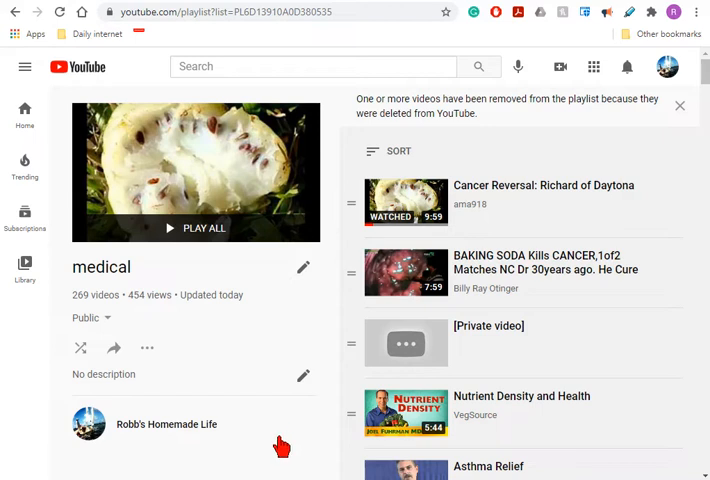
pyautogui.moveTo(280, 442)
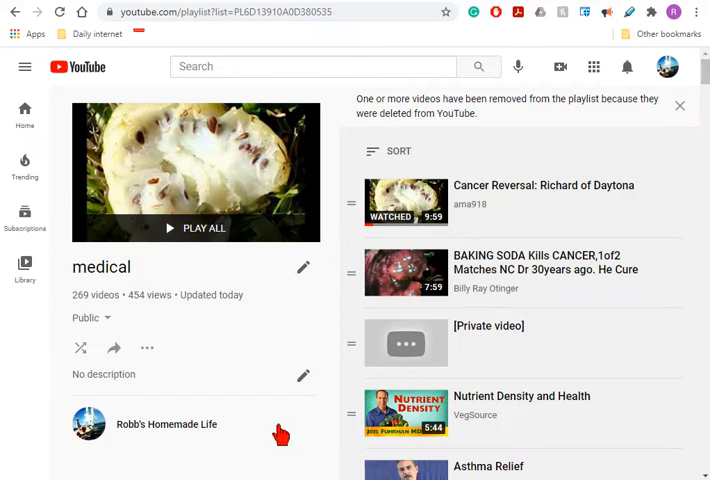
pyautogui.moveTo(588, 420)
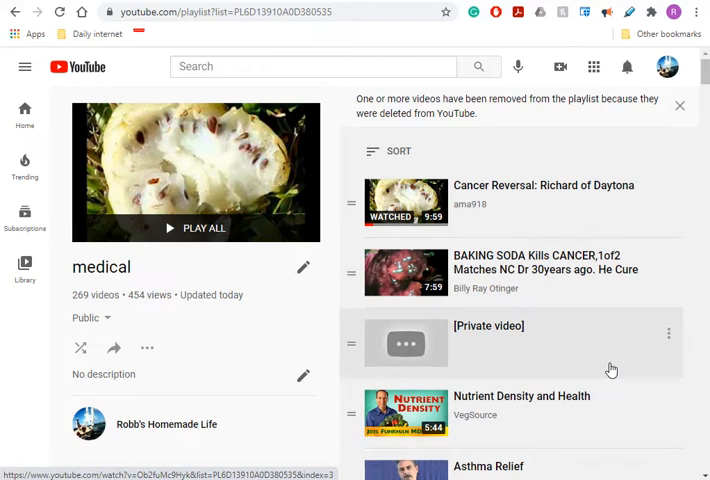
# Scroll the playlist past the Turmeric and Elderberry videos to 'Lone' Atrial Fibrillation and Medical Books entries.
pyautogui.scroll(-3)
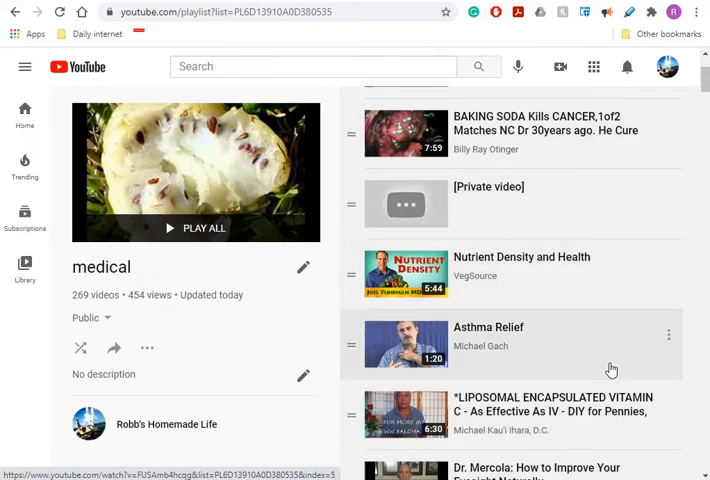
pyautogui.moveTo(616, 370)
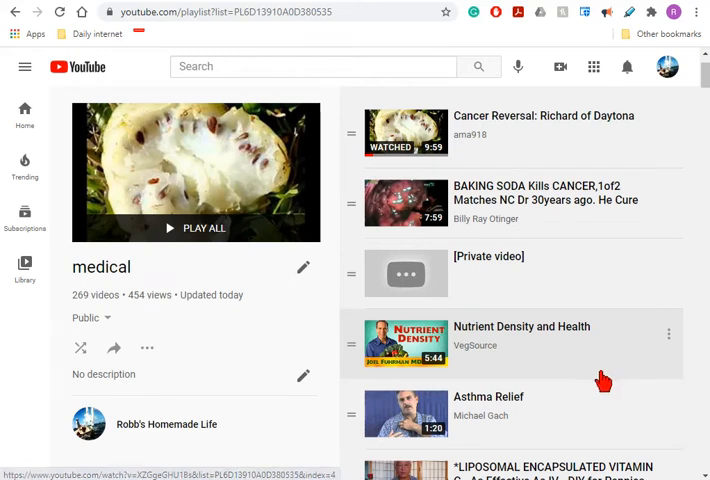
pyautogui.moveTo(590, 380)
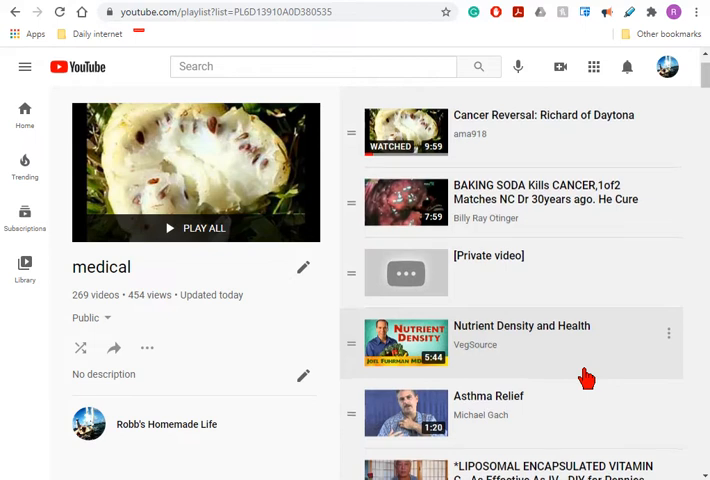
pyautogui.scroll(-3)
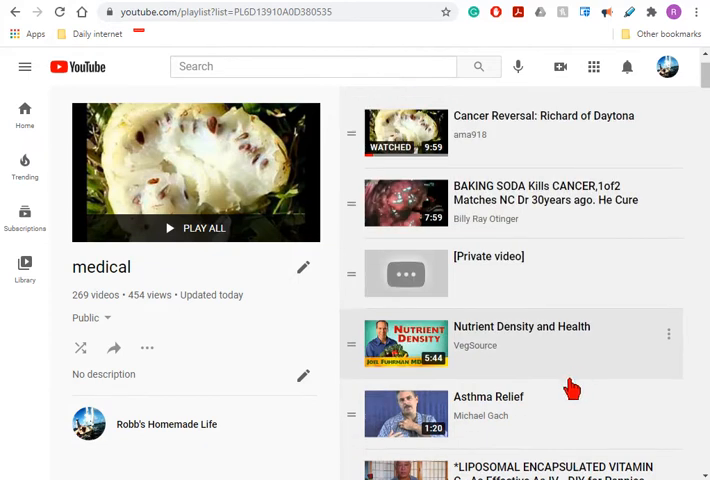
pyautogui.scroll(-3)
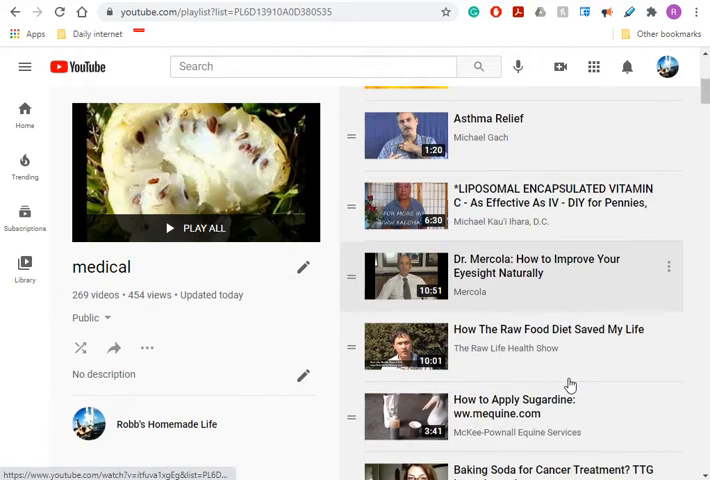
pyautogui.scroll(-3)
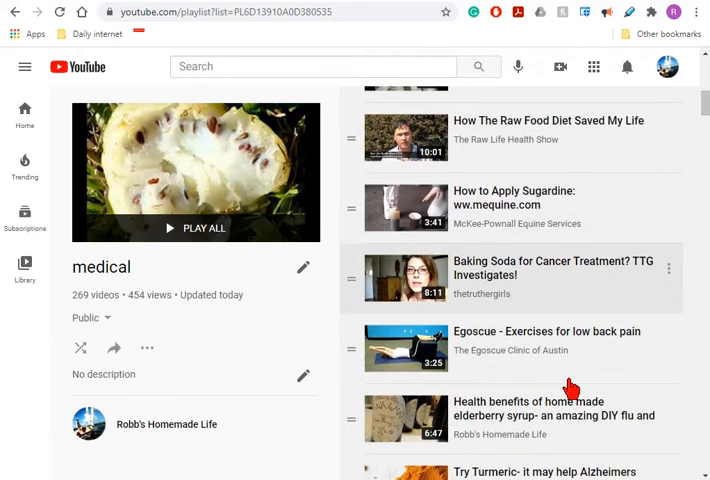
pyautogui.scroll(-3)
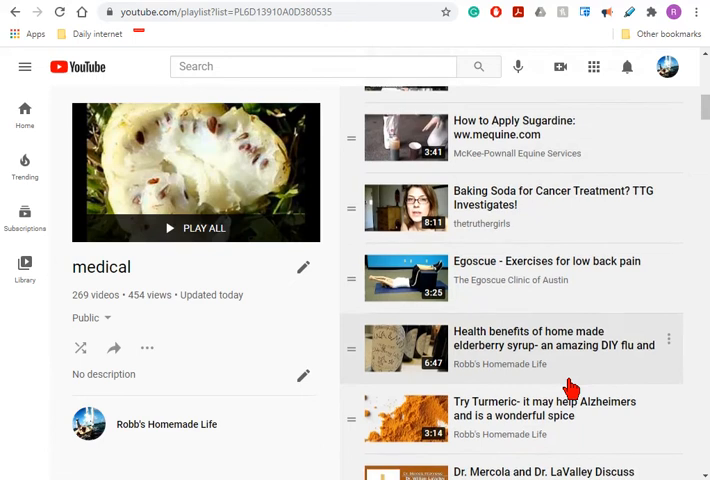
pyautogui.scroll(-3)
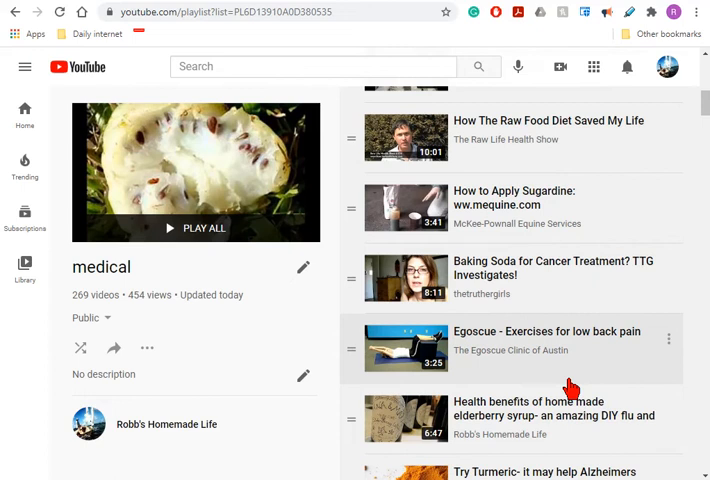
pyautogui.scroll(-3)
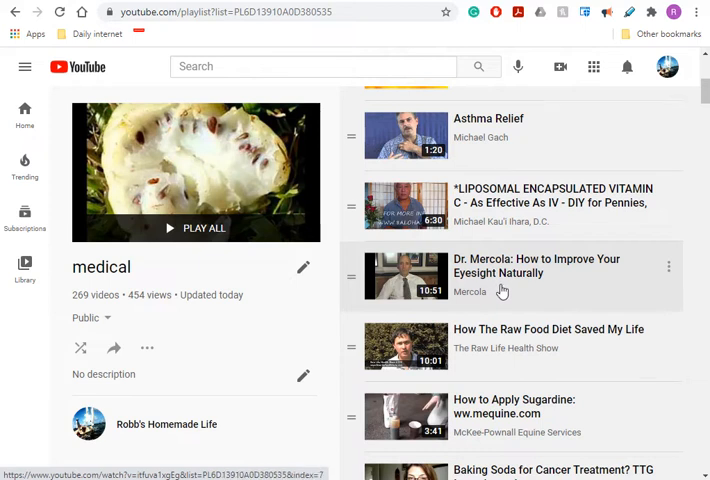
pyautogui.scroll(-3)
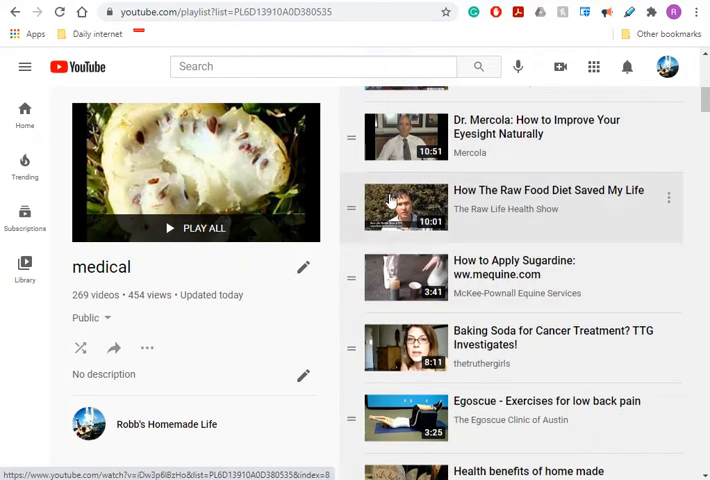
pyautogui.moveTo(432, 216)
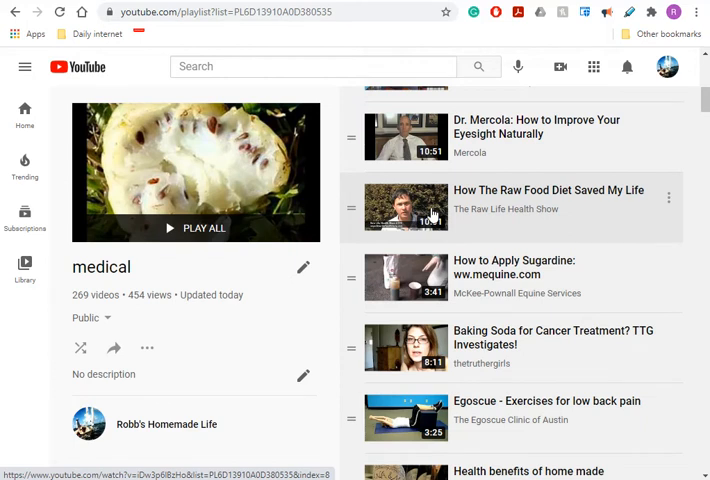
pyautogui.moveTo(644, 230)
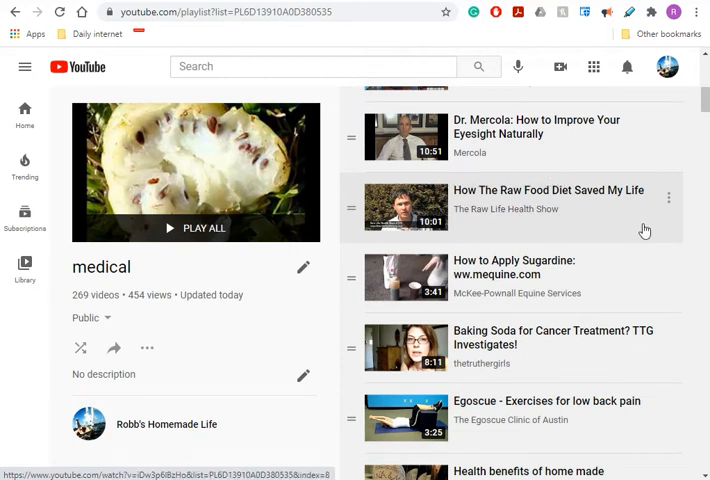
pyautogui.scroll(-3)
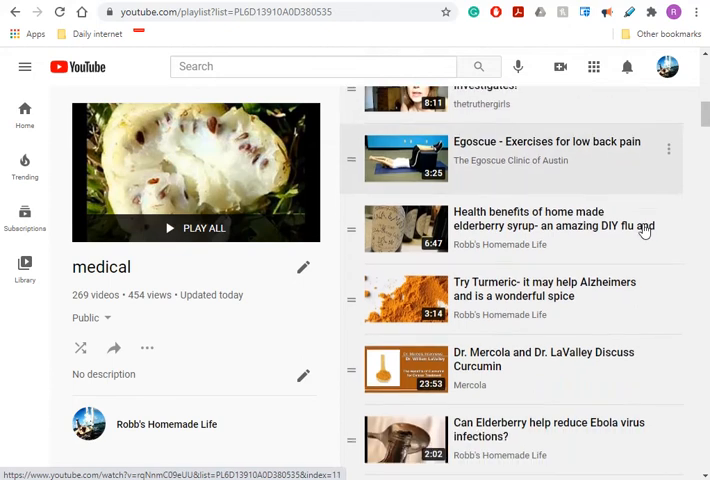
pyautogui.scroll(-3)
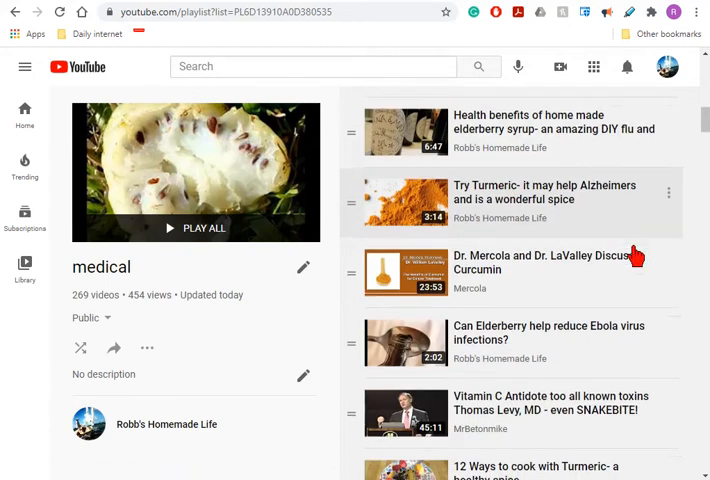
pyautogui.scroll(-3)
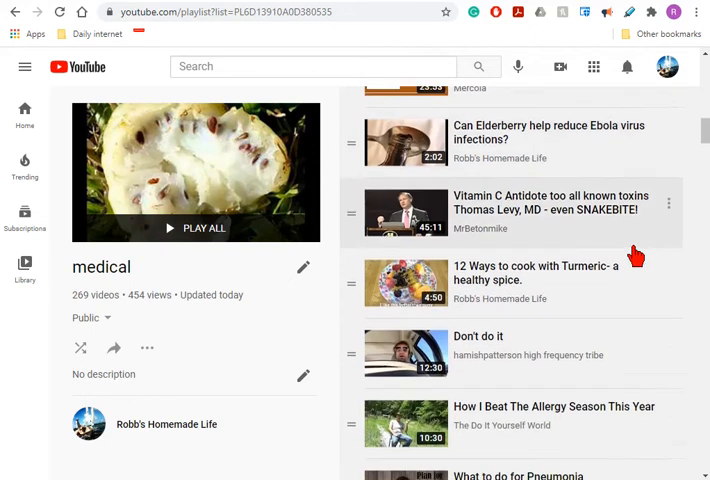
pyautogui.scroll(-3)
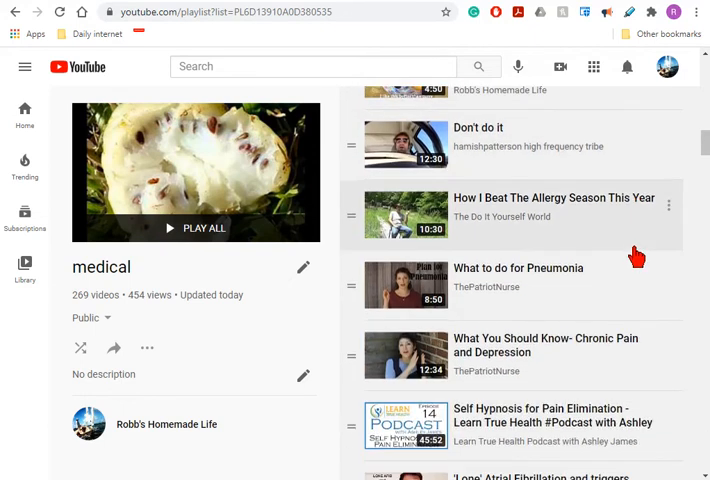
pyautogui.scroll(-3)
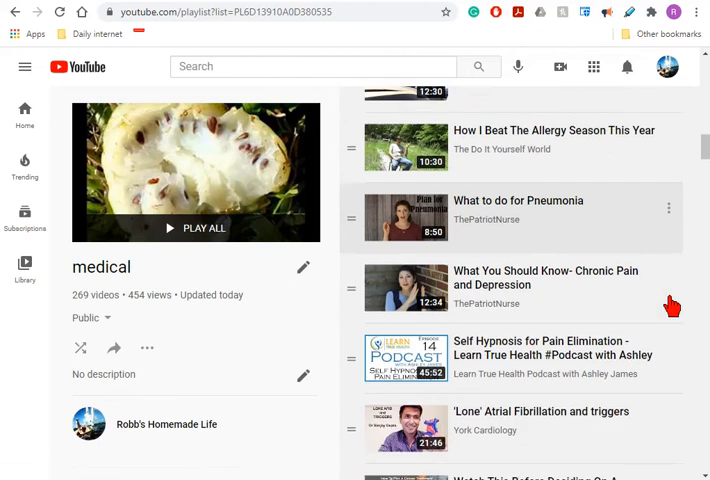
pyautogui.scroll(-3)
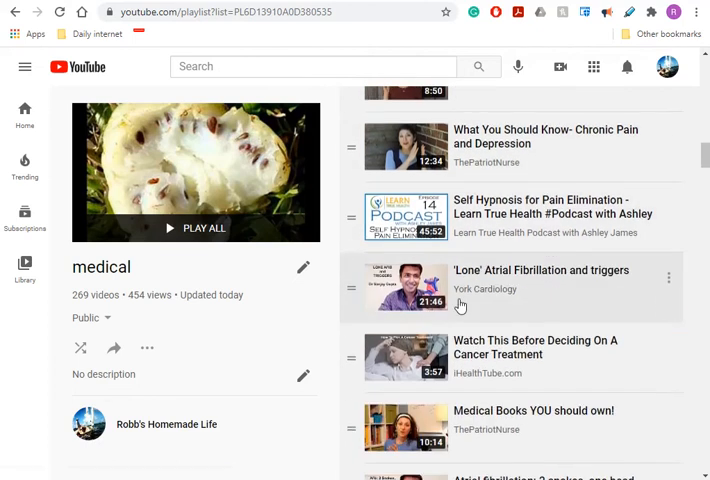
pyautogui.moveTo(536, 304)
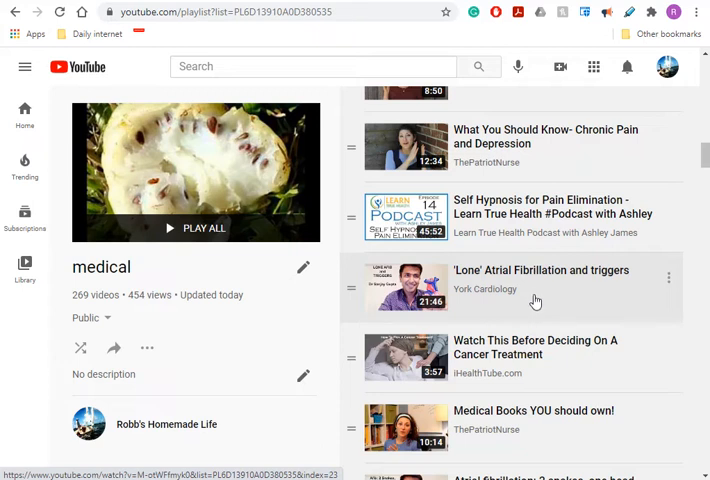
pyautogui.moveTo(540, 302)
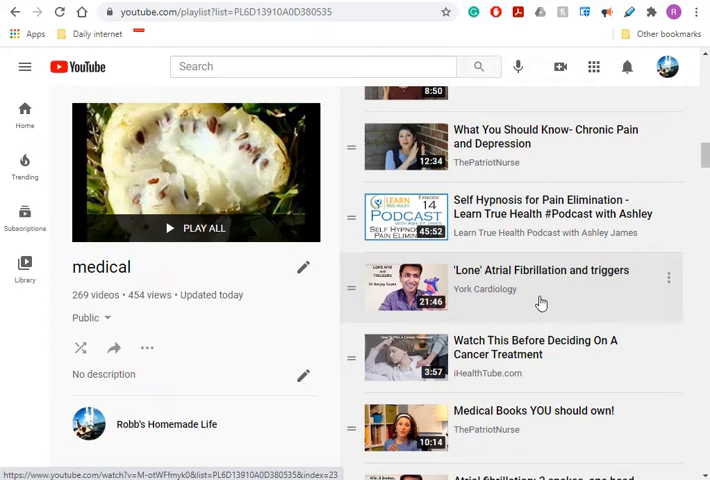
pyautogui.moveTo(552, 316)
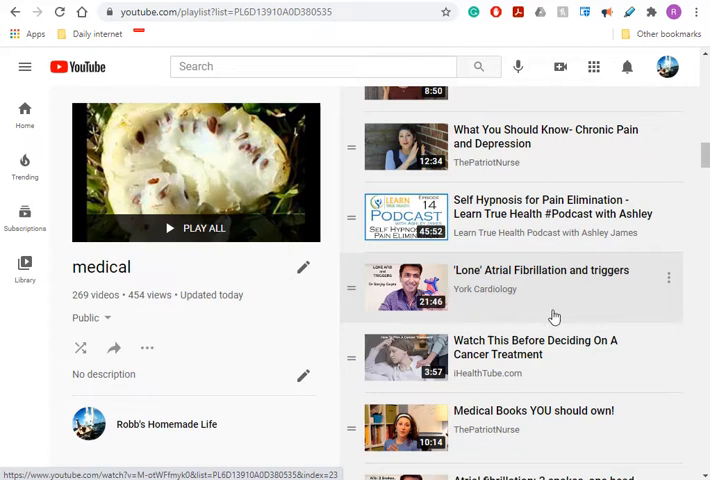
pyautogui.moveTo(590, 306)
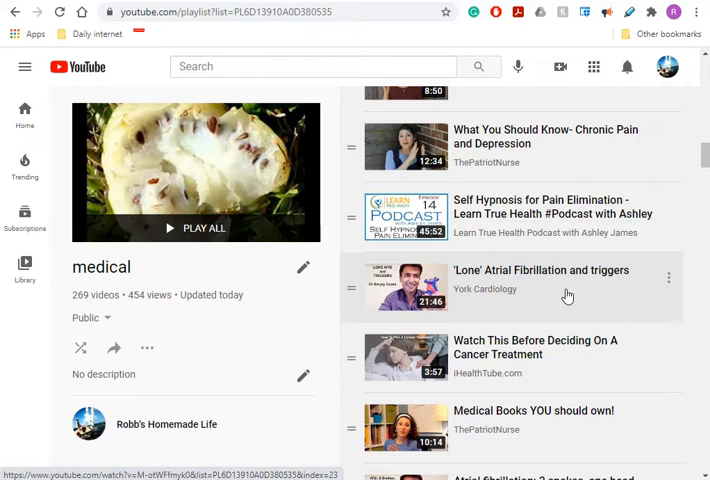
# Scroll slightly so 'Watch This Before Deciding On A Cancer Treatment' sits mid-list.
pyautogui.scroll(-3)
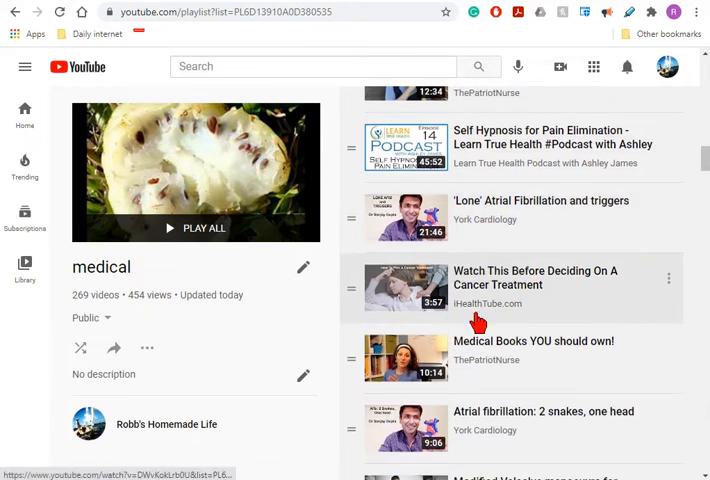
pyautogui.moveTo(534, 312)
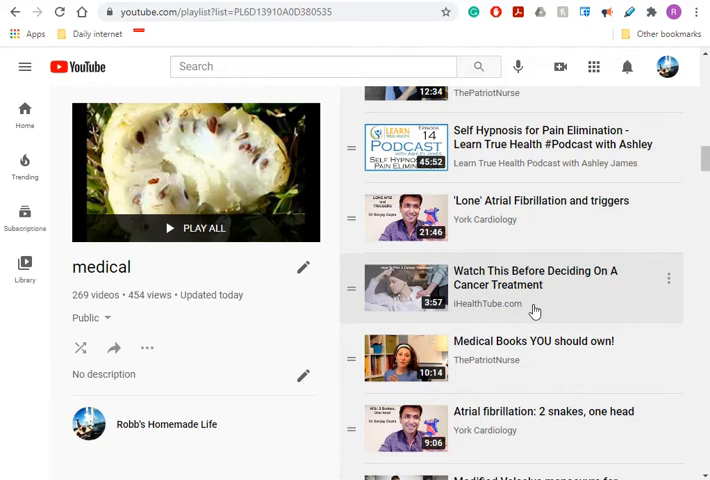
pyautogui.moveTo(564, 302)
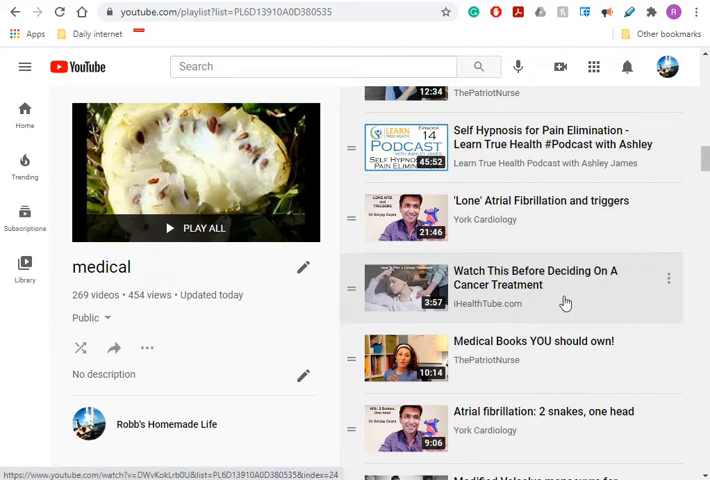
pyautogui.moveTo(564, 304)
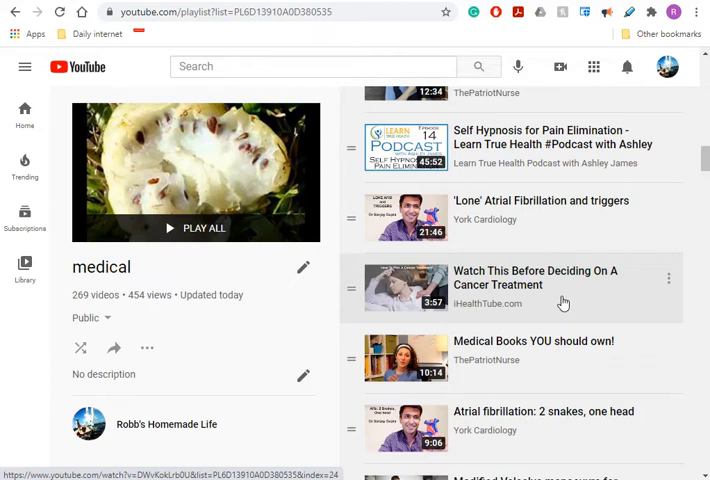
# Scroll the playlist down past the atrial fibrillation videos.
pyautogui.scroll(-3)
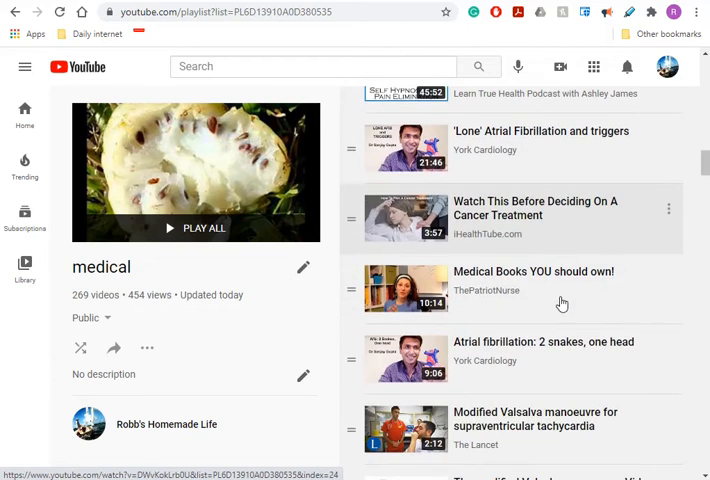
pyautogui.moveTo(588, 244)
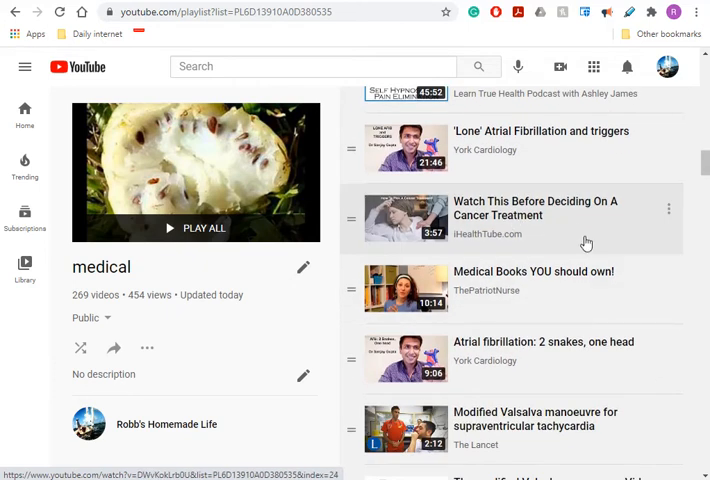
pyautogui.scroll(-3)
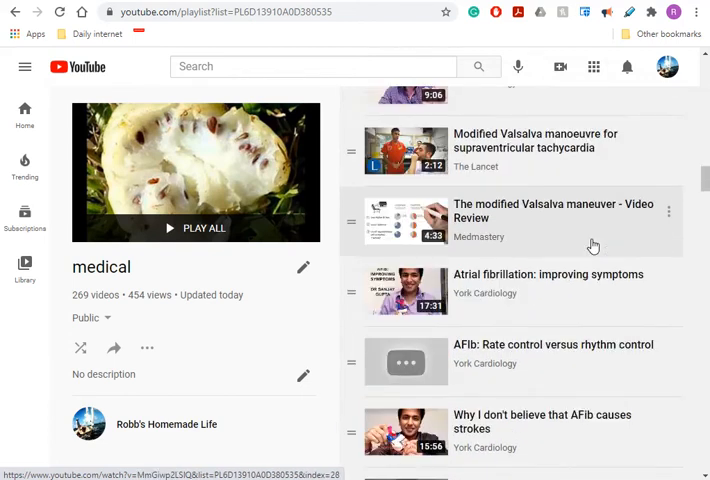
pyautogui.scroll(-3)
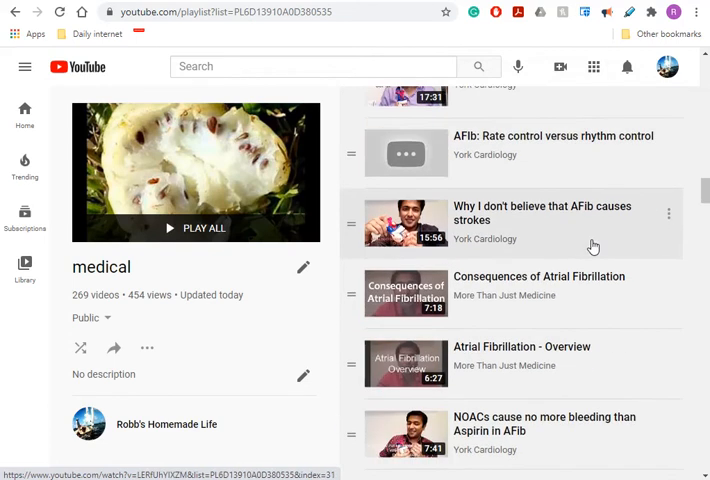
pyautogui.scroll(-3)
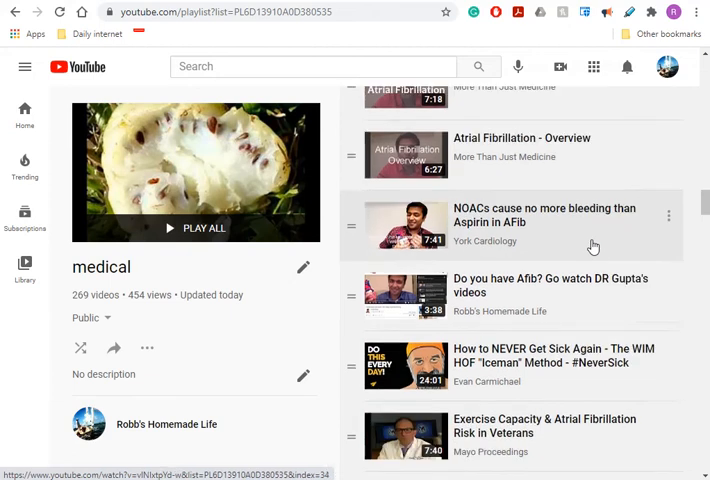
pyautogui.scroll(-3)
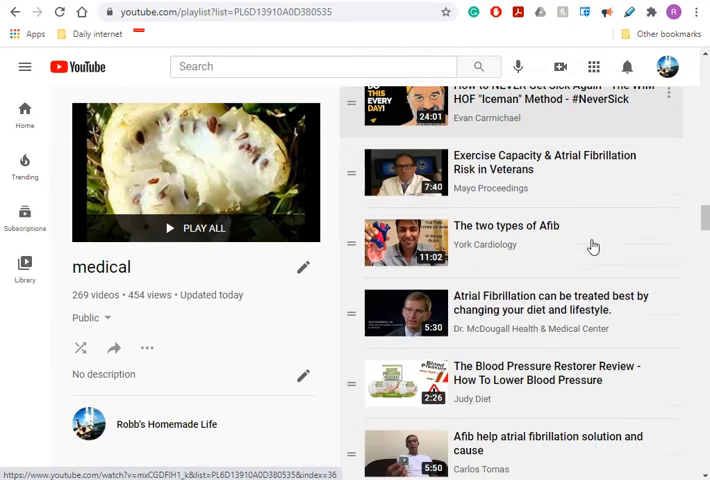
pyautogui.scroll(-3)
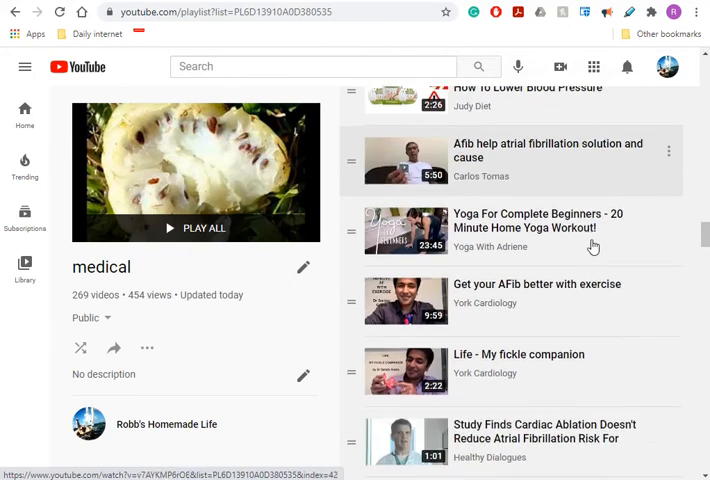
pyautogui.scroll(-3)
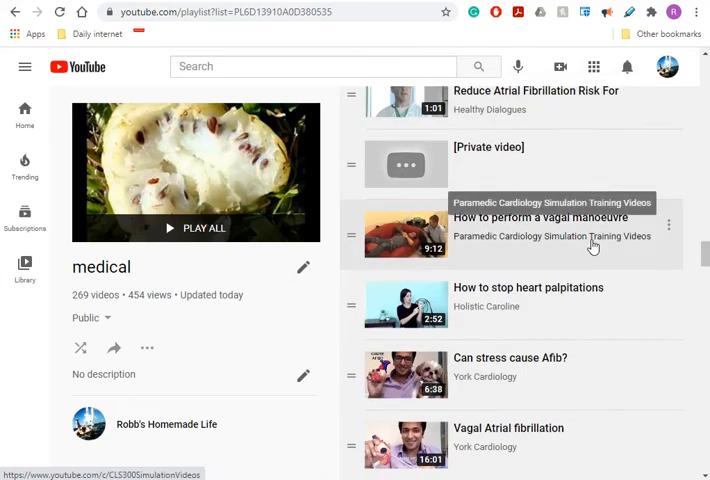
pyautogui.scroll(-3)
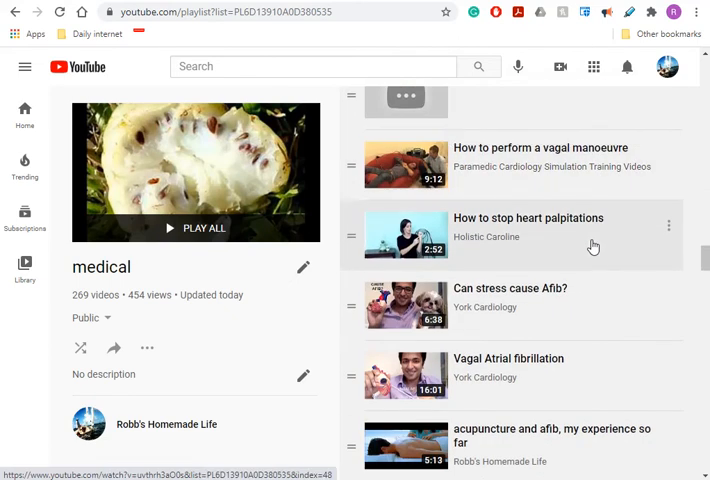
pyautogui.scroll(-3)
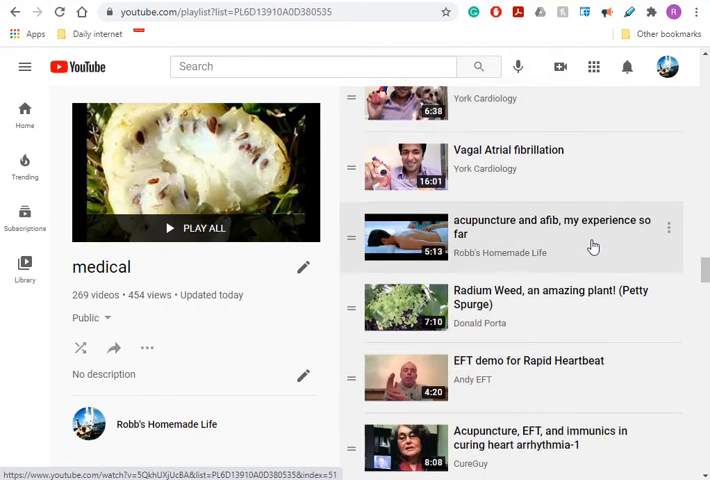
pyautogui.scroll(-3)
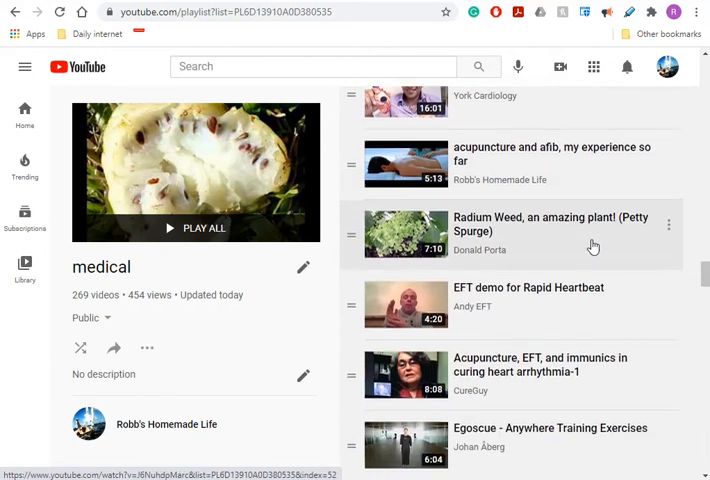
pyautogui.scroll(-3)
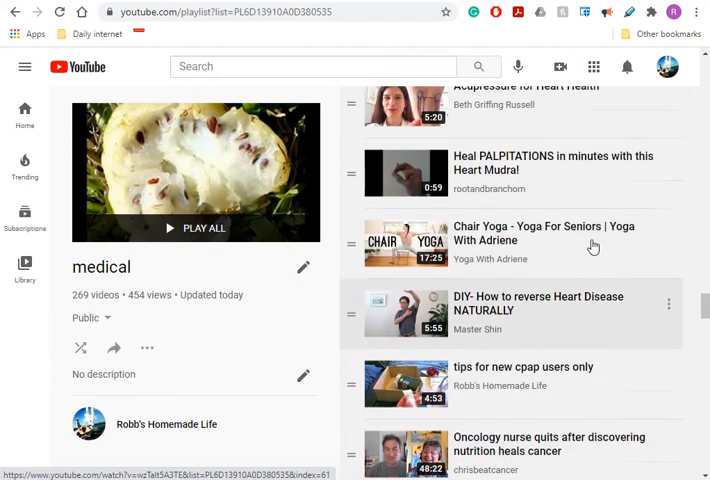
# Continue scrolling until 'RefluxDoc | Fixing LPR' and the Cordyceps Fungus videos are in view.
pyautogui.scroll(-3)
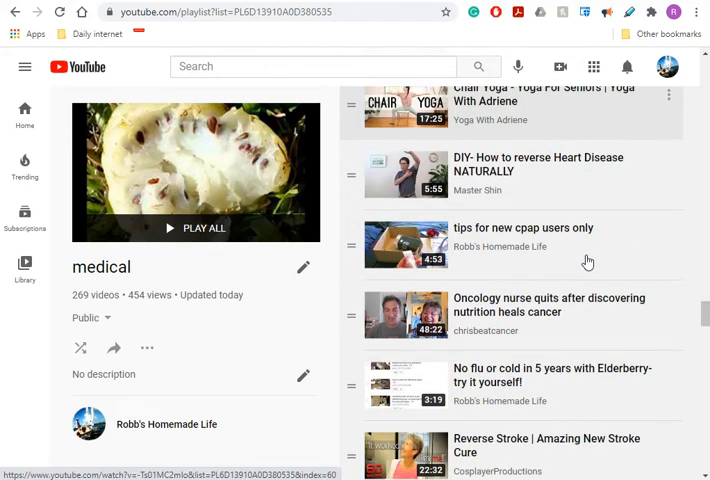
pyautogui.scroll(-3)
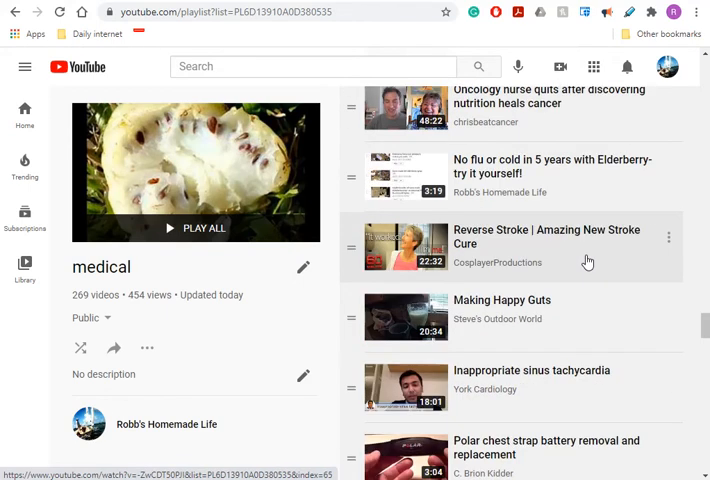
pyautogui.scroll(-3)
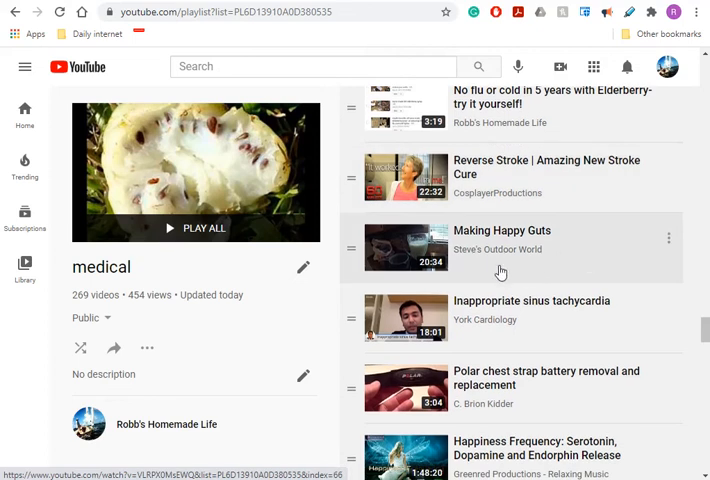
pyautogui.moveTo(558, 272)
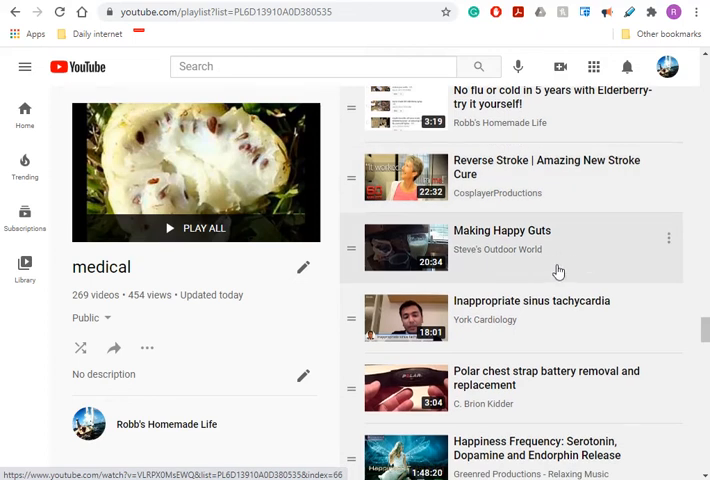
pyautogui.moveTo(586, 260)
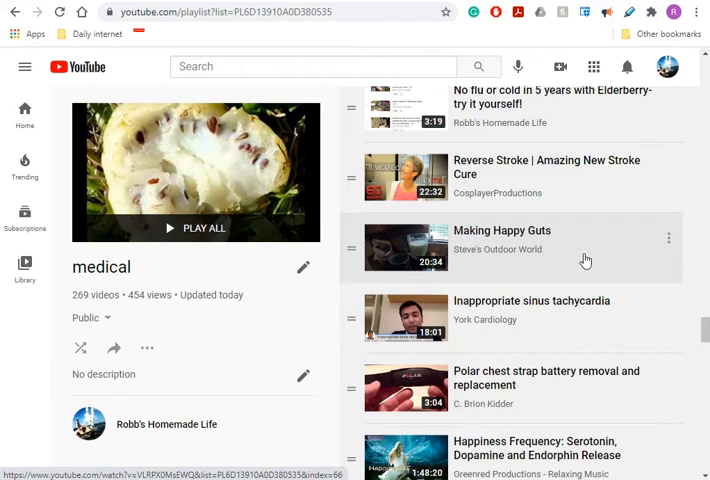
pyautogui.scroll(-3)
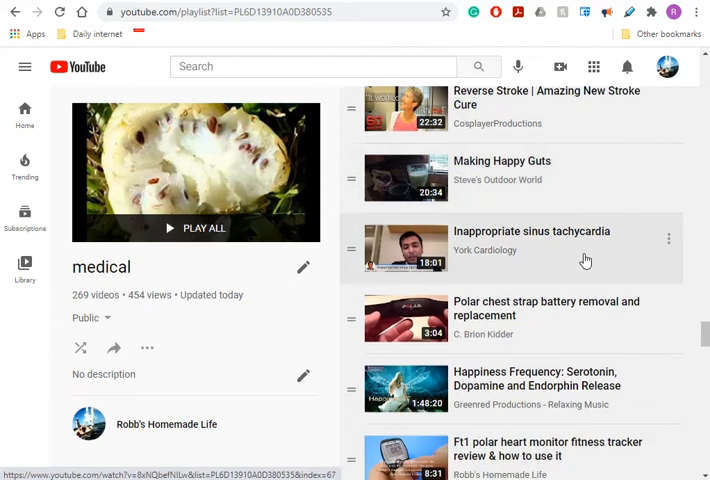
pyautogui.scroll(-3)
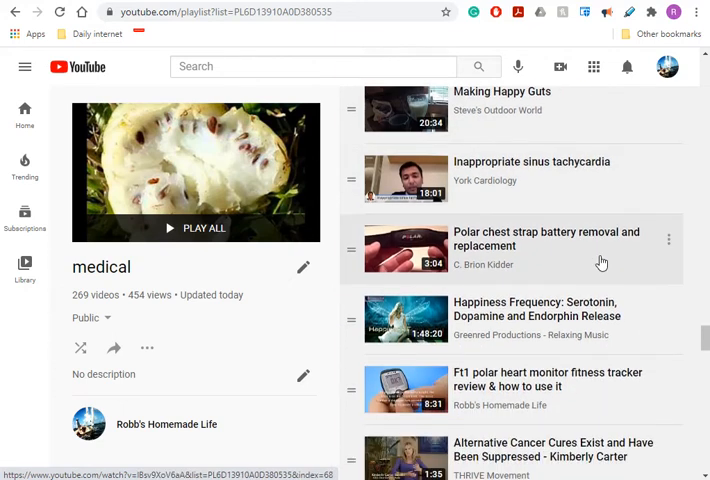
pyautogui.scroll(-3)
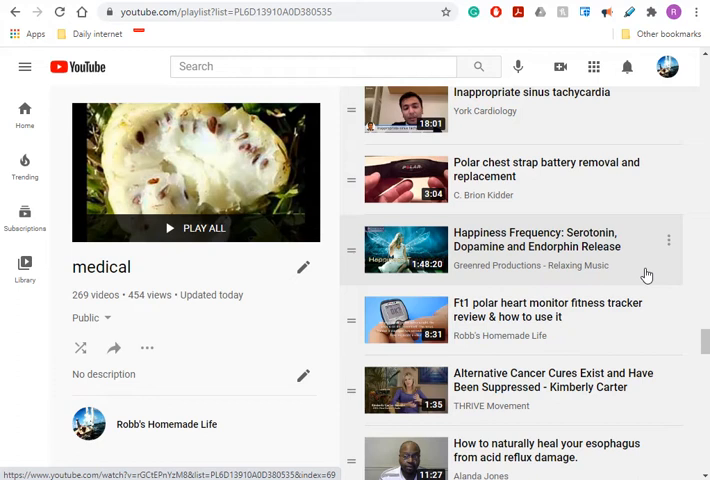
pyautogui.scroll(-3)
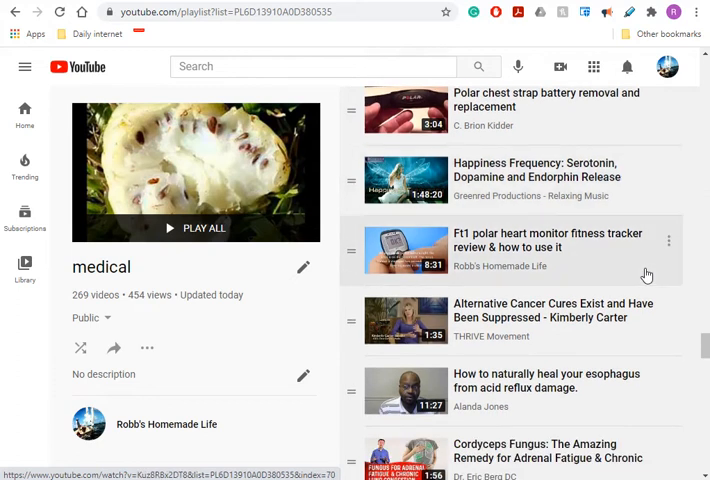
pyautogui.scroll(-3)
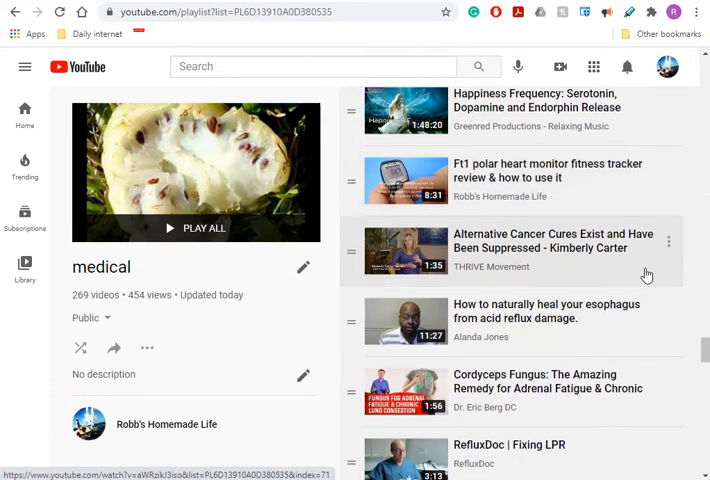
pyautogui.scroll(-3)
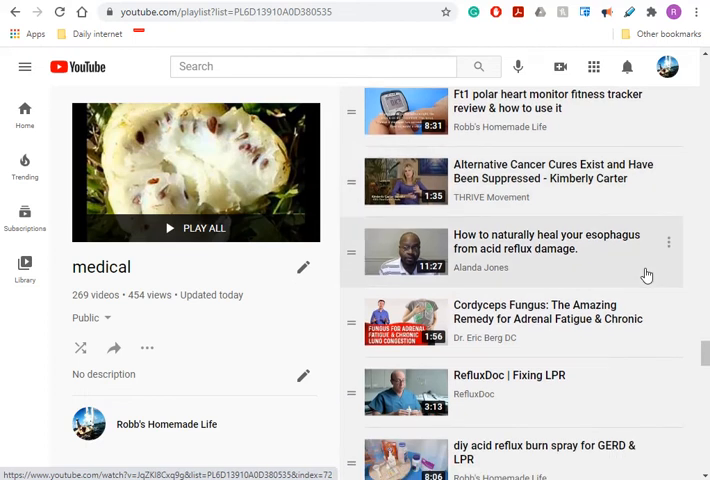
pyautogui.scroll(-3)
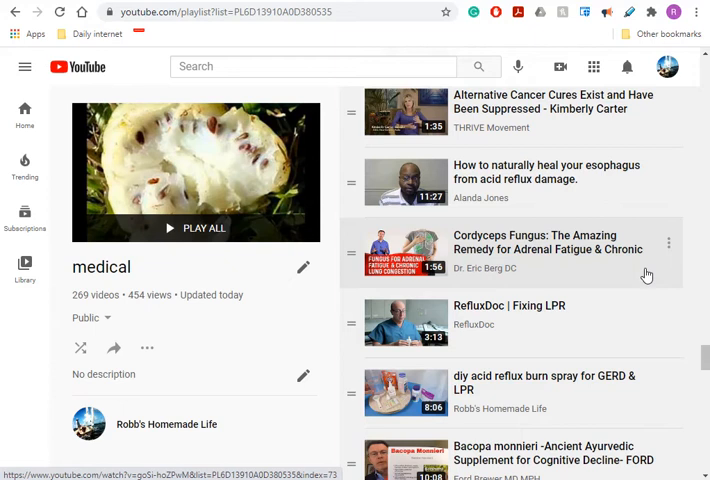
pyautogui.scroll(-3)
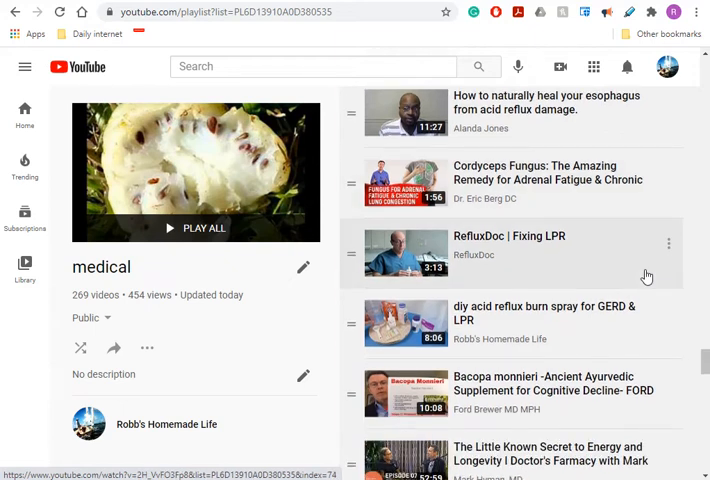
pyautogui.moveTo(472, 280)
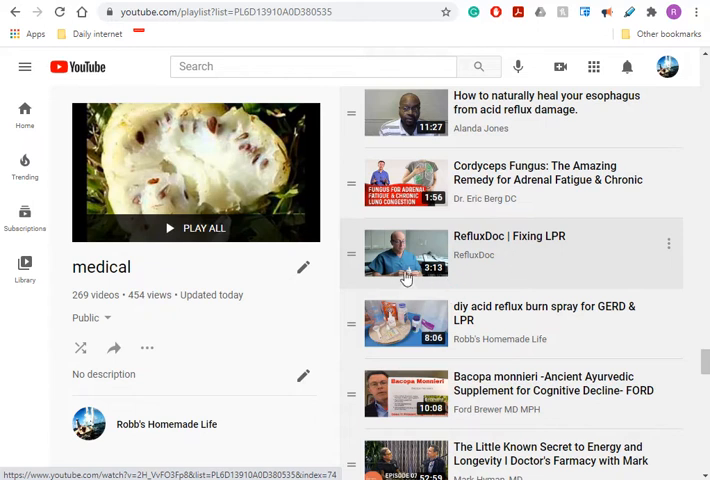
pyautogui.moveTo(408, 280)
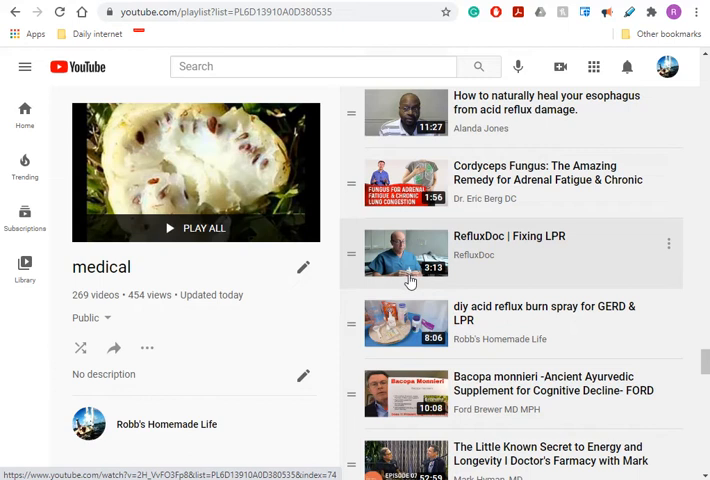
pyautogui.moveTo(512, 276)
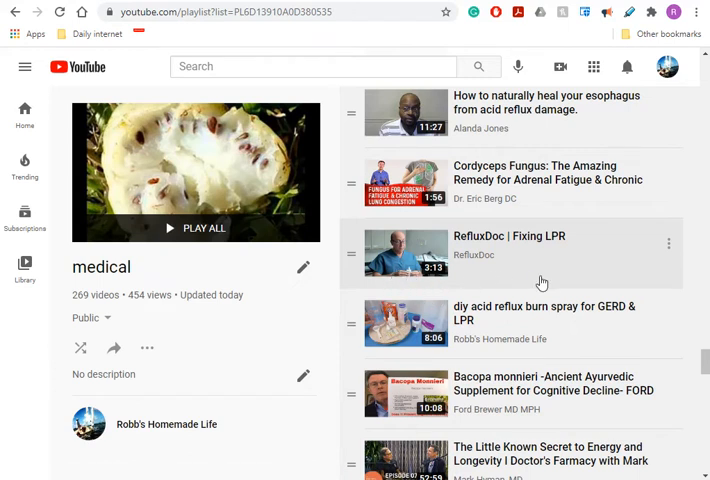
pyautogui.moveTo(536, 272)
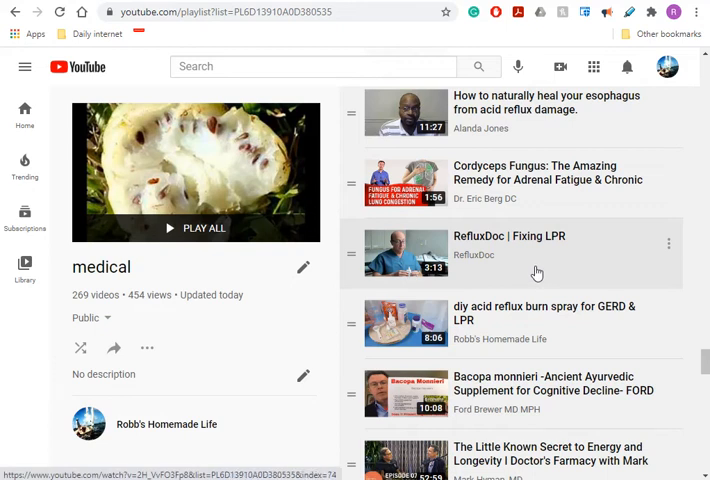
pyautogui.moveTo(514, 276)
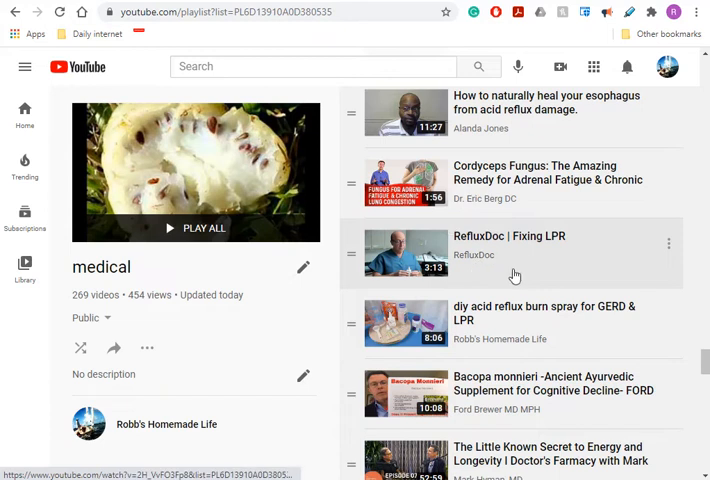
pyautogui.moveTo(500, 320)
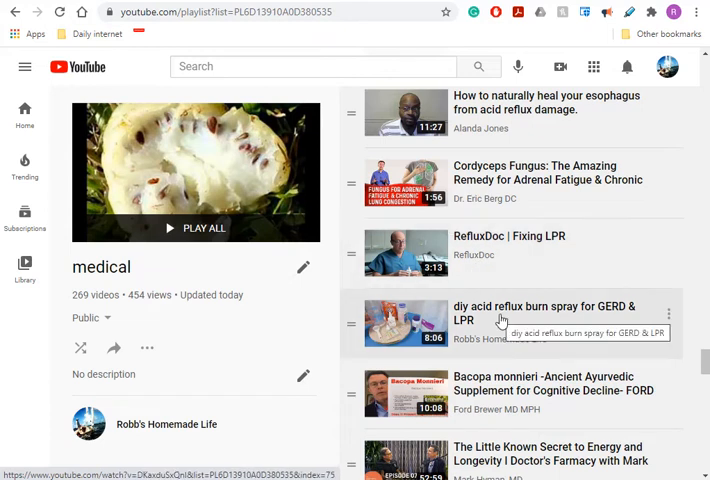
pyautogui.scroll(-3)
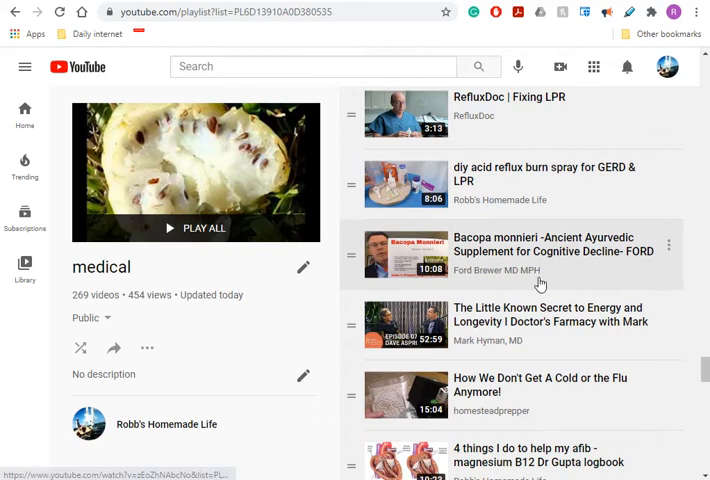
pyautogui.moveTo(584, 280)
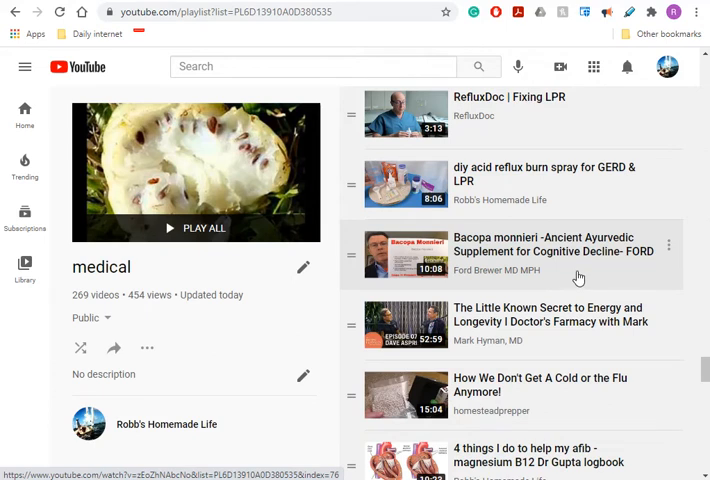
pyautogui.moveTo(556, 284)
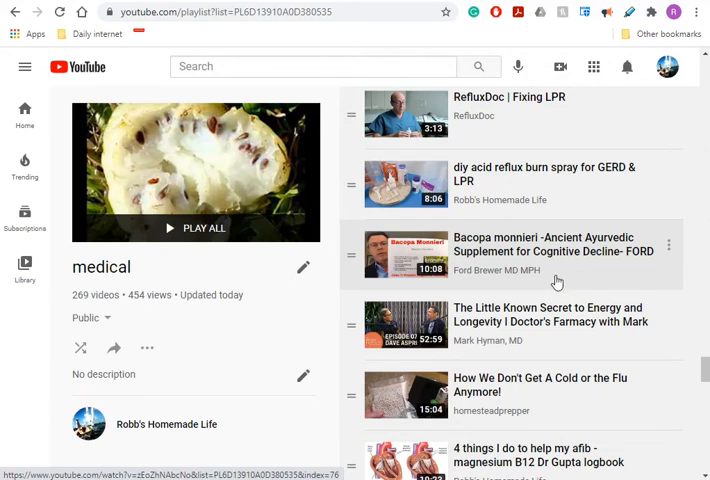
pyautogui.moveTo(560, 300)
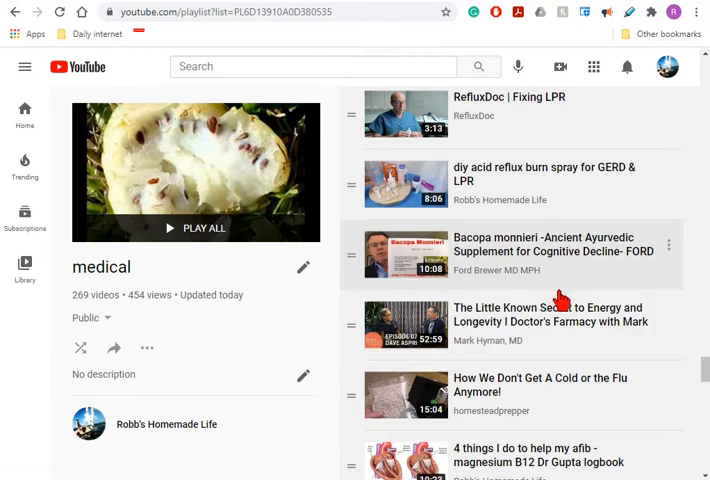
# Scroll past the cold and flu video to the afib, ECG monitor and Melatonin entries.
pyautogui.scroll(-3)
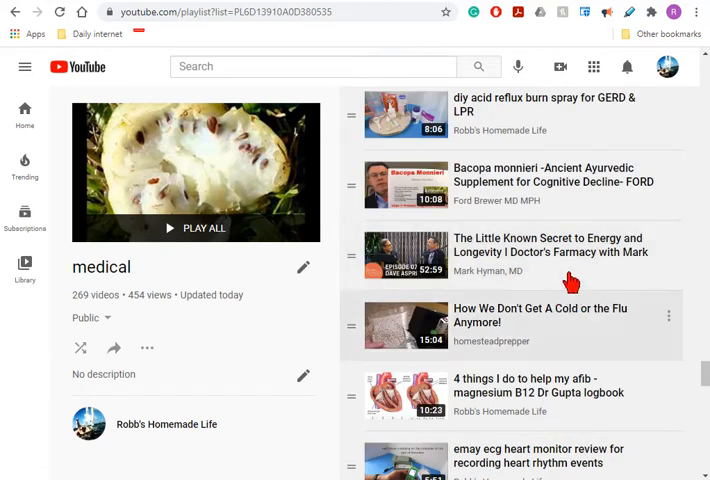
pyautogui.moveTo(544, 178)
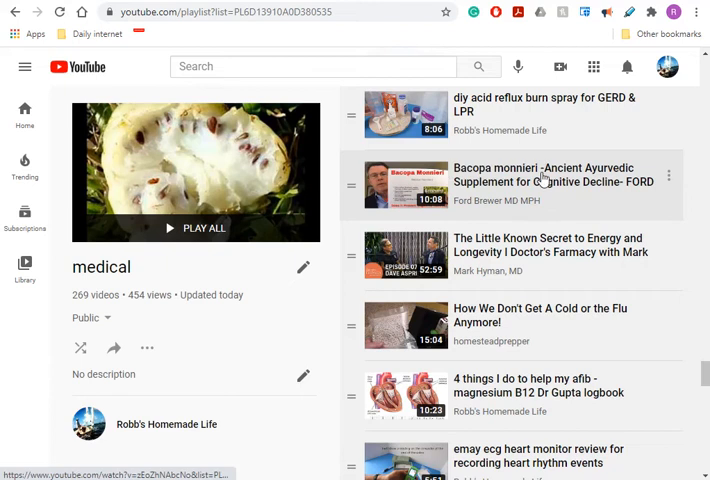
pyautogui.moveTo(556, 184)
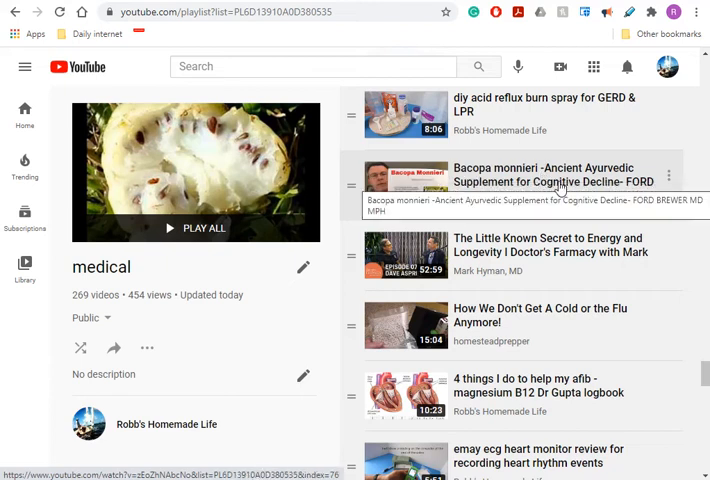
pyautogui.scroll(-3)
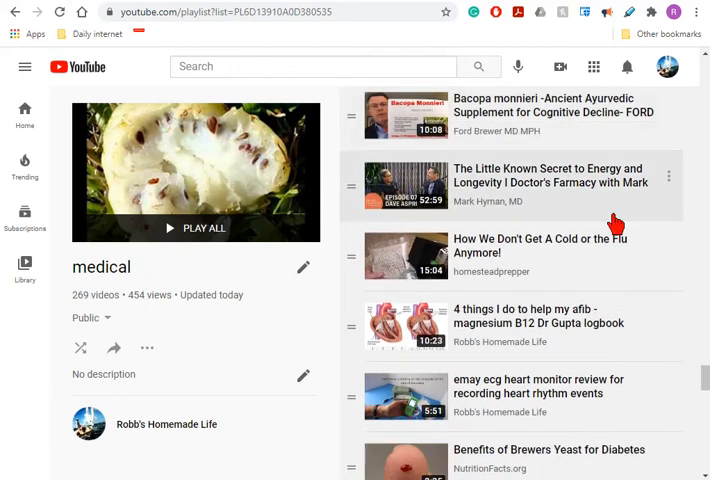
pyautogui.moveTo(652, 244)
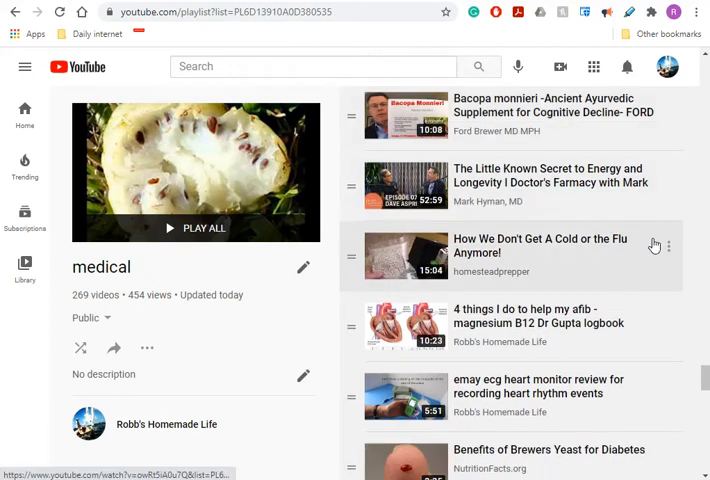
pyautogui.scroll(-3)
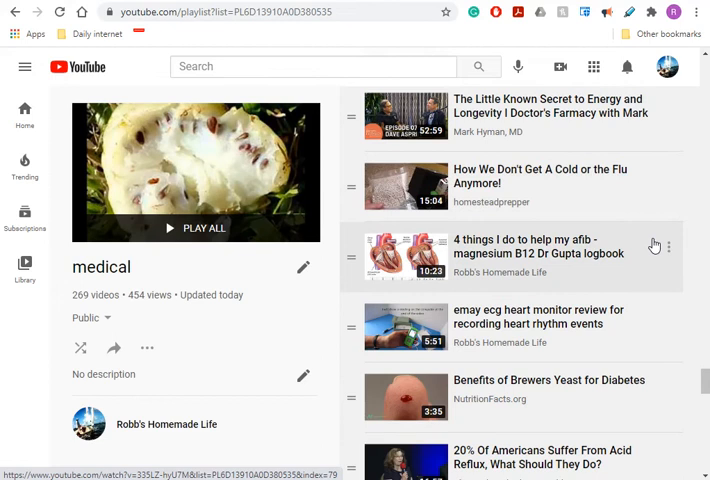
pyautogui.scroll(-3)
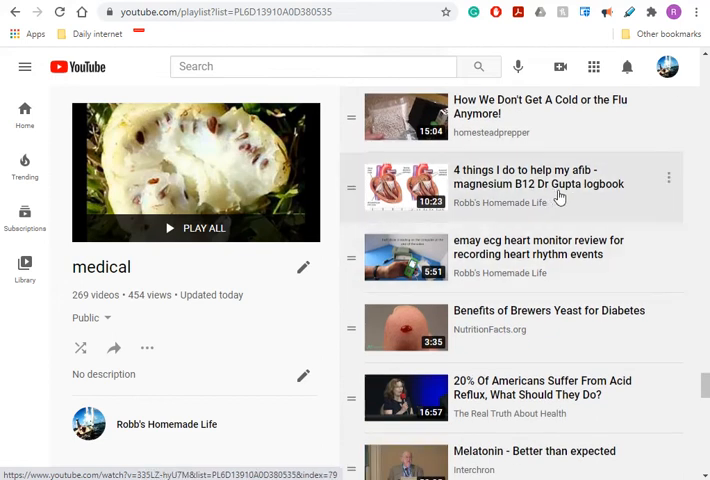
pyautogui.scroll(-3)
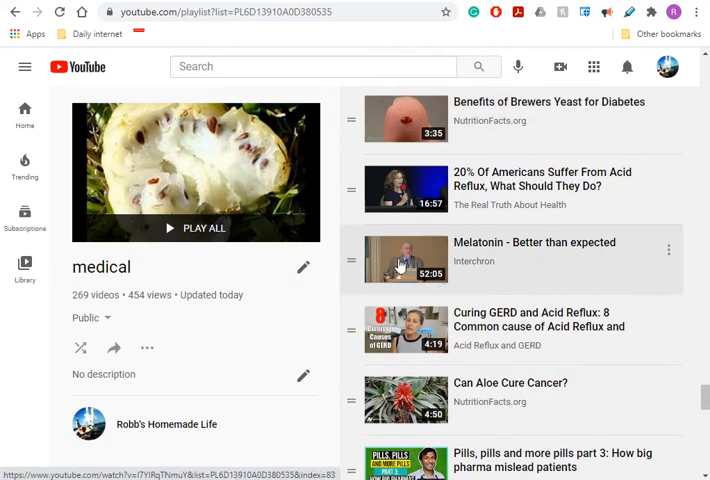
pyautogui.moveTo(522, 266)
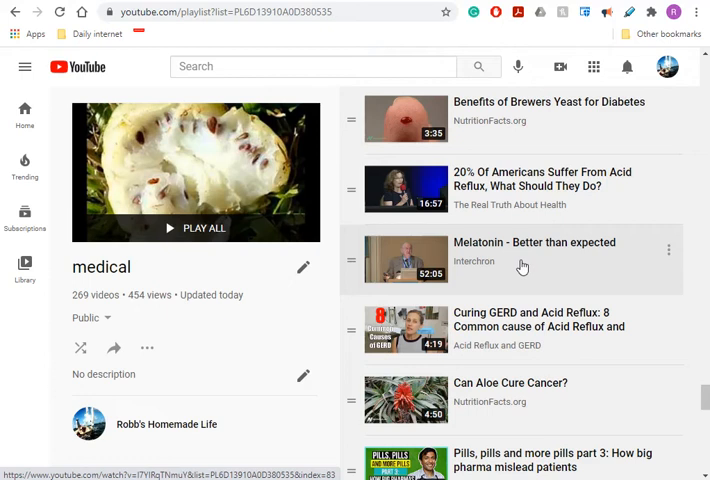
pyautogui.moveTo(512, 268)
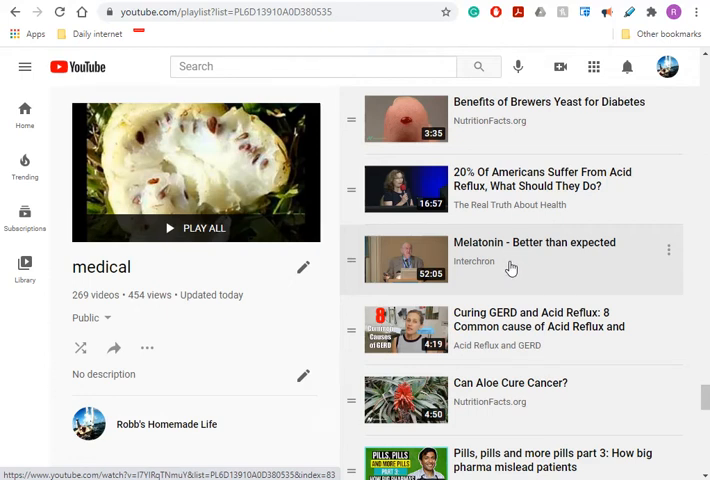
pyautogui.moveTo(526, 272)
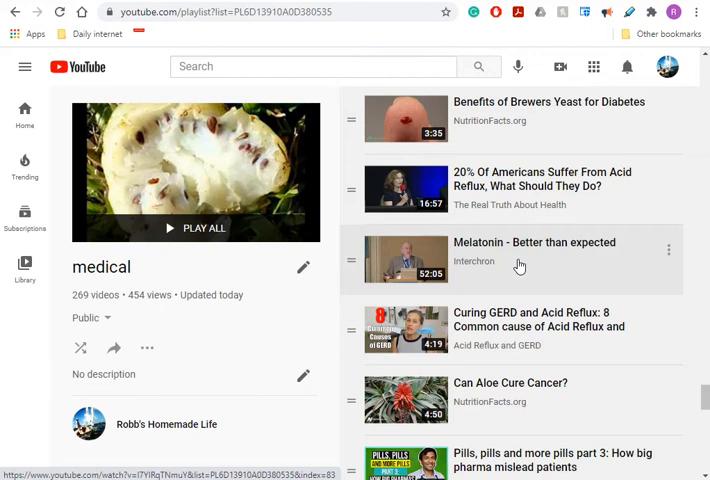
pyautogui.moveTo(514, 280)
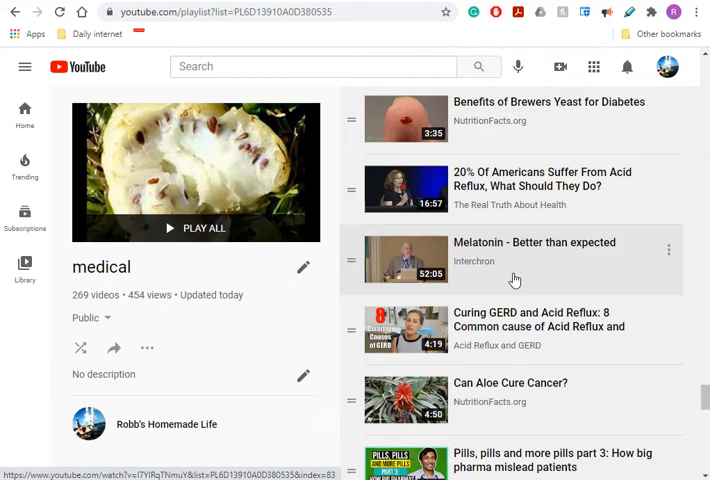
pyautogui.moveTo(524, 268)
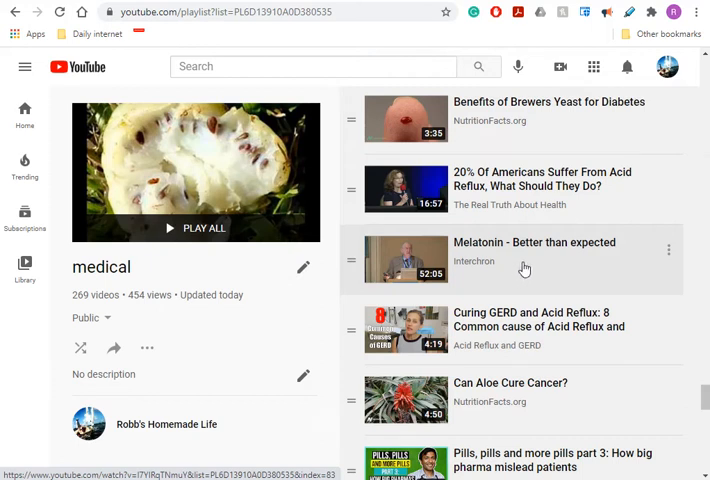
pyautogui.moveTo(448, 268)
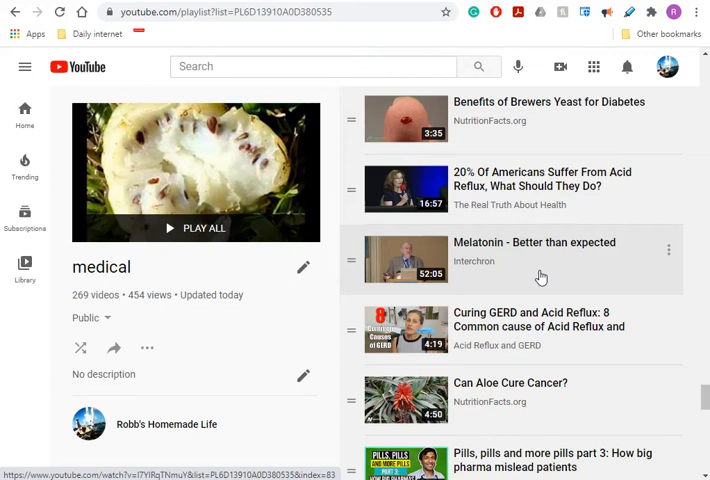
# Scroll a little further to bring '15 natural ways to help my silent reflux' into view.
pyautogui.scroll(-3)
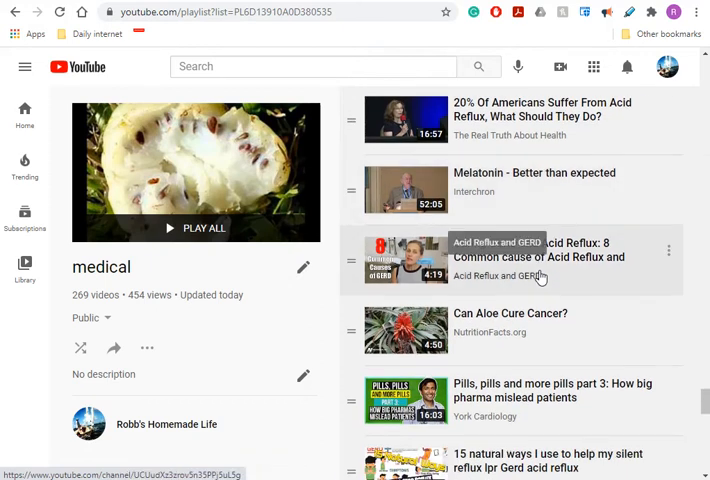
# Scroll down to the C60 August 2018 Update and blood pressure monitor videos.
pyautogui.scroll(-3)
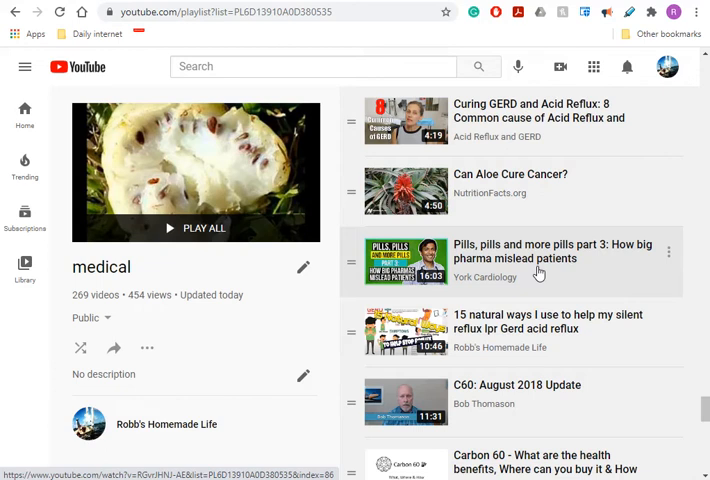
pyautogui.scroll(-3)
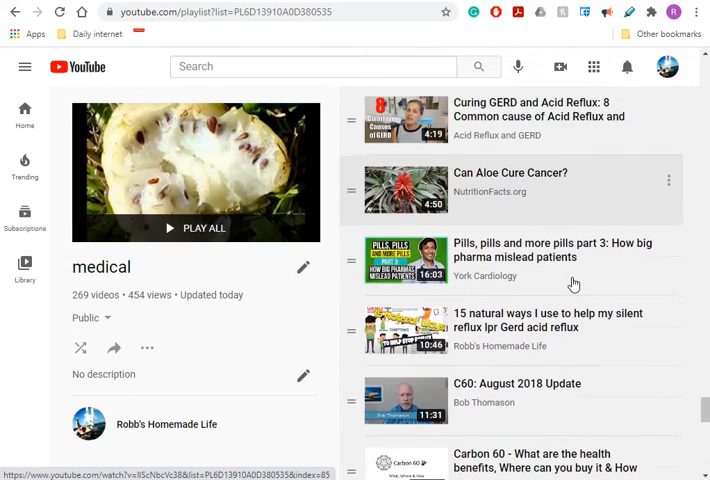
pyautogui.scroll(-3)
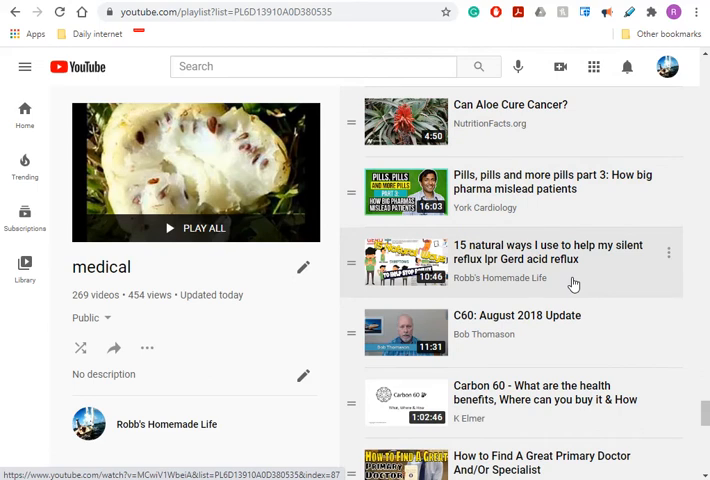
pyautogui.scroll(-3)
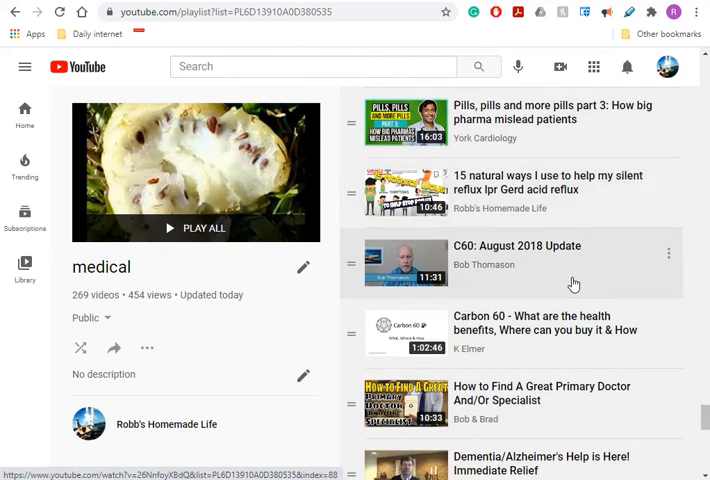
pyautogui.scroll(-3)
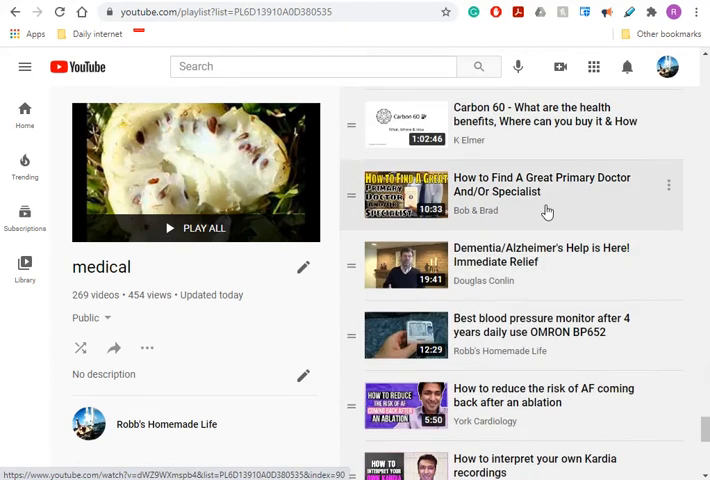
pyautogui.moveTo(578, 214)
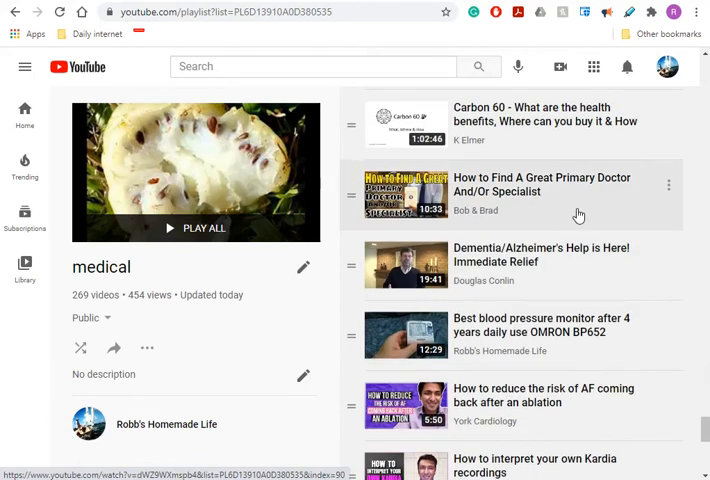
pyautogui.moveTo(594, 228)
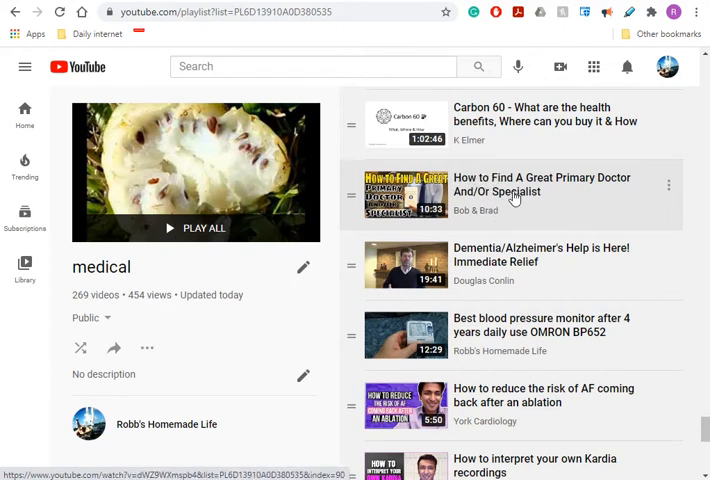
pyautogui.moveTo(480, 212)
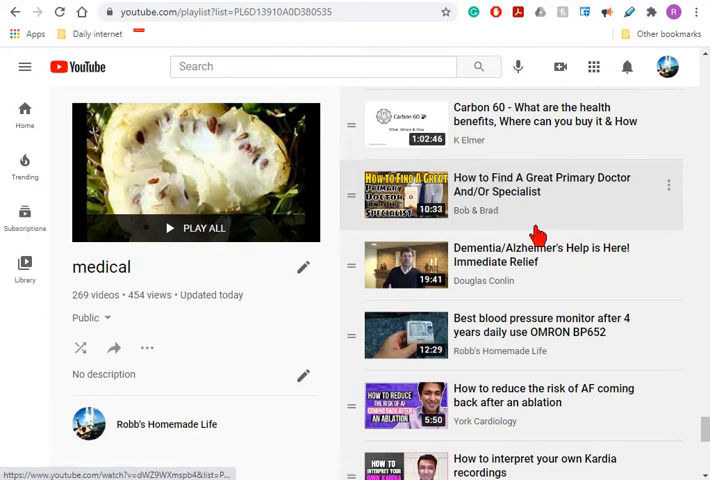
pyautogui.moveTo(548, 218)
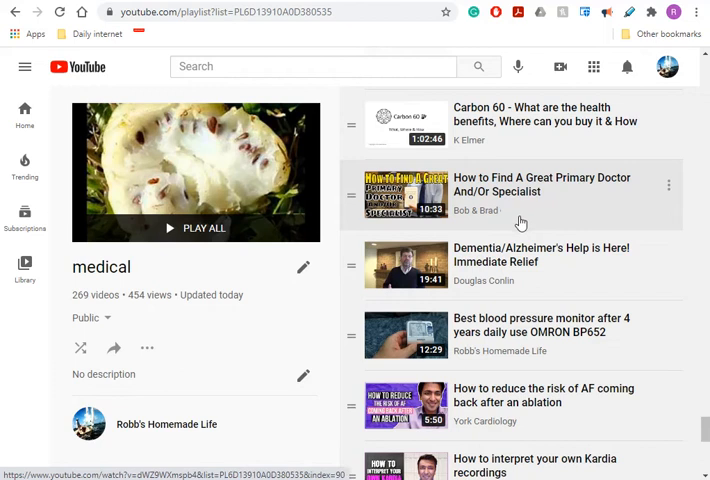
pyautogui.moveTo(516, 214)
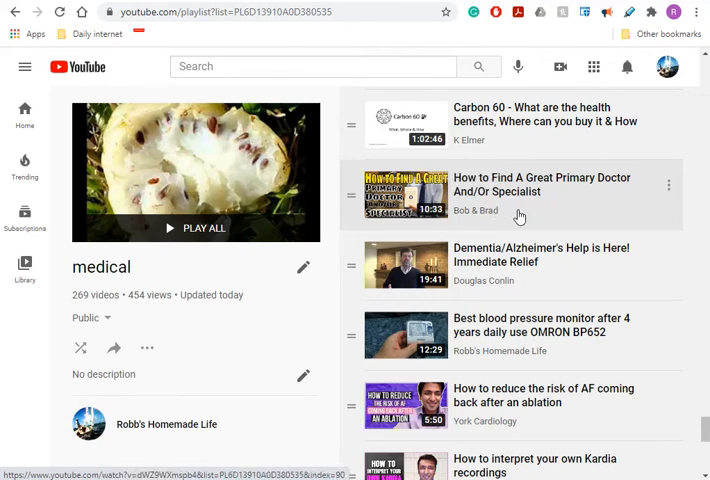
pyautogui.moveTo(518, 208)
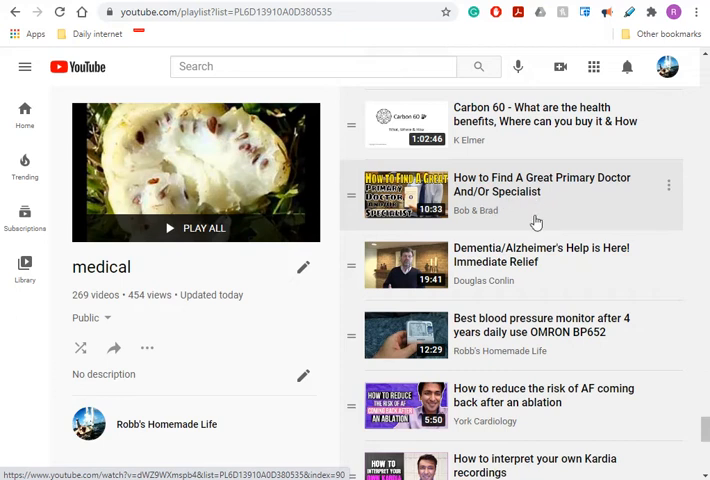
pyautogui.moveTo(530, 220)
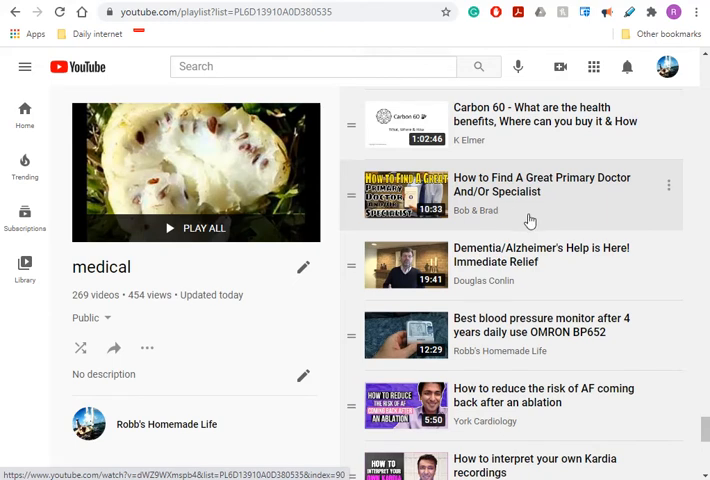
# Scroll past the AFib and exercise videos to 'Bates Method 101: Daily Vision Routine'.
pyautogui.scroll(-3)
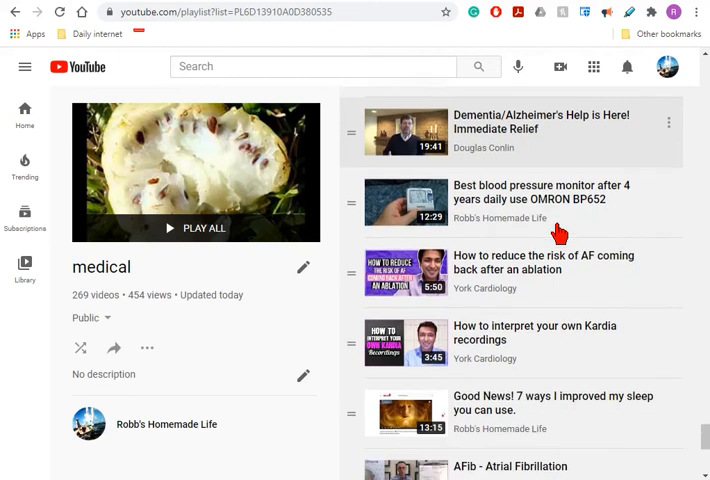
pyautogui.scroll(-3)
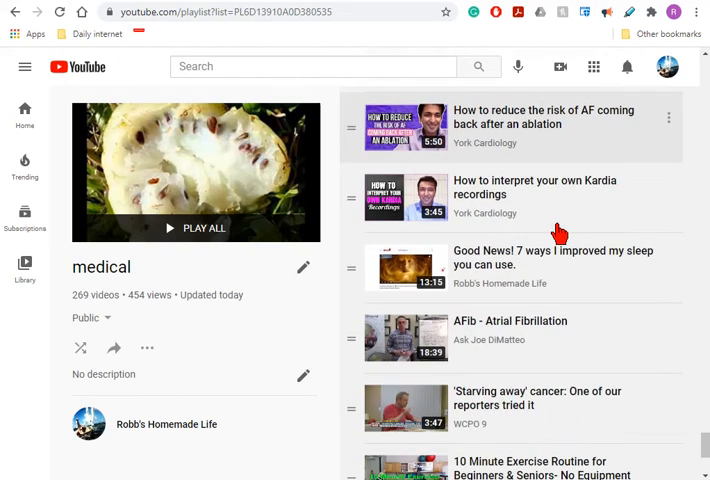
pyautogui.scroll(-3)
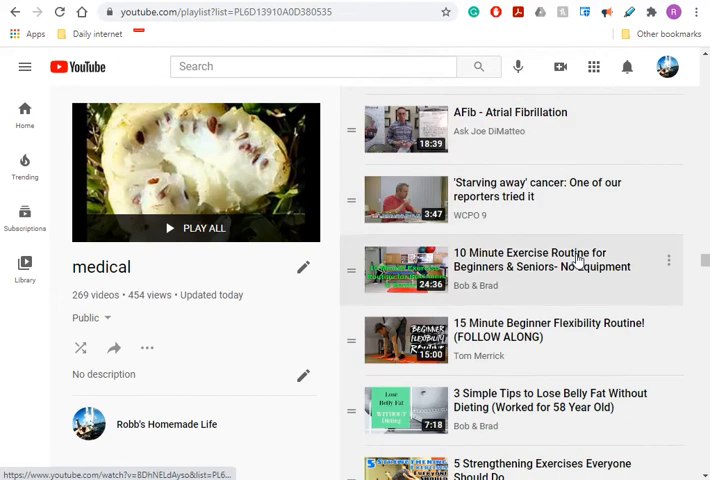
pyautogui.scroll(-3)
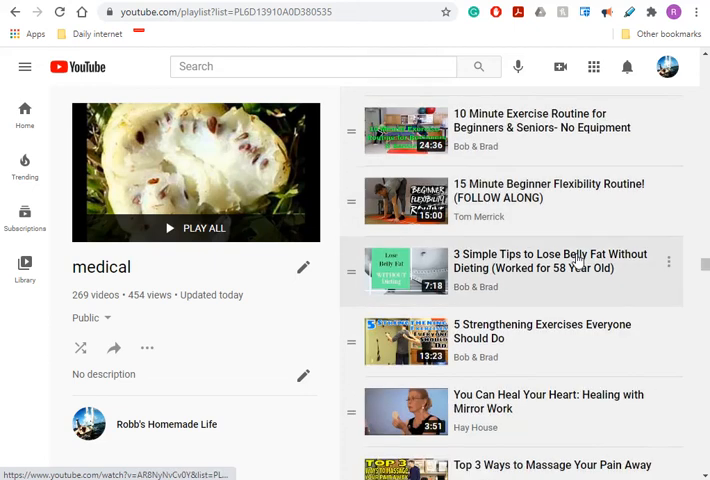
pyautogui.scroll(-3)
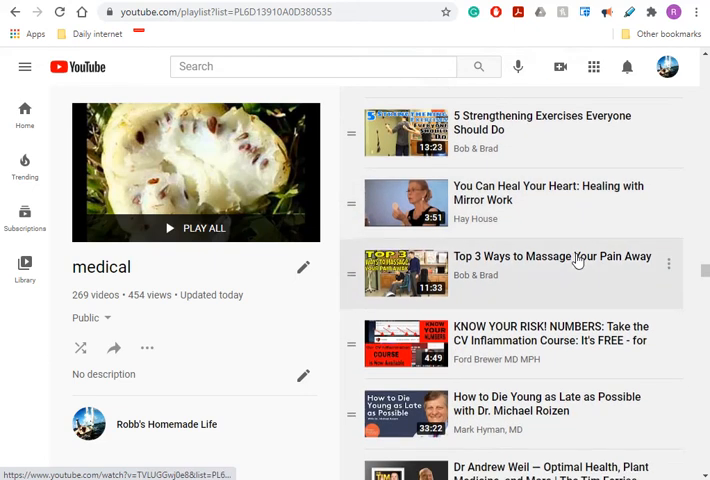
pyautogui.scroll(-3)
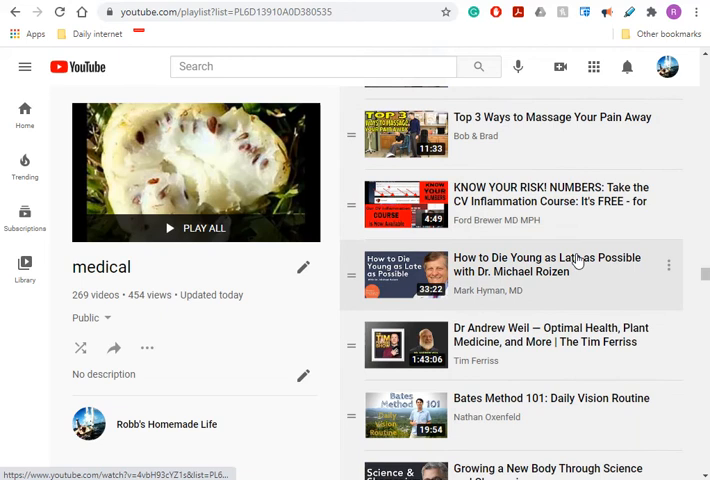
pyautogui.scroll(-3)
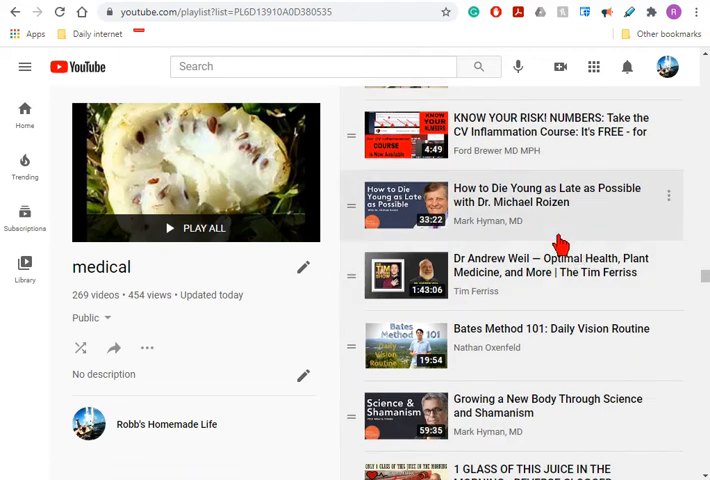
pyautogui.moveTo(566, 254)
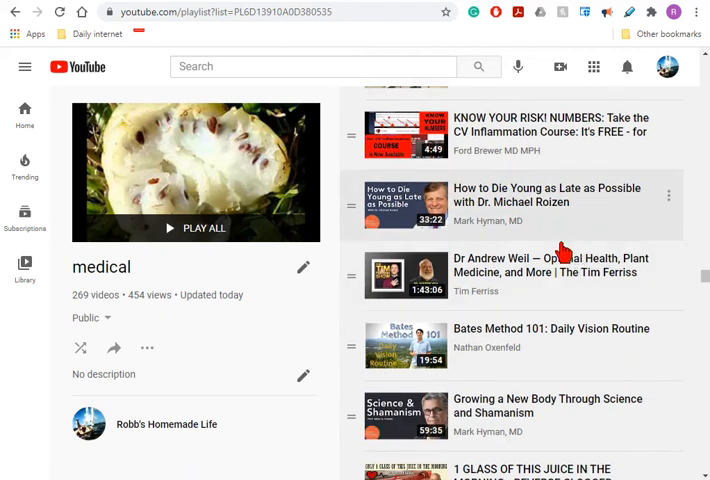
pyautogui.moveTo(548, 294)
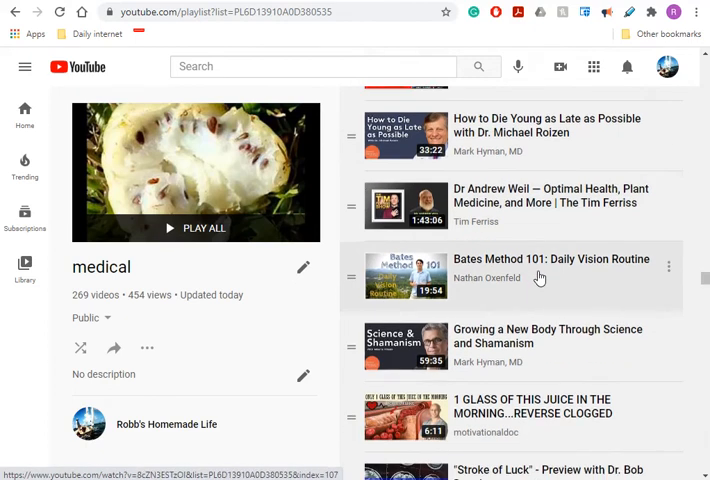
# Scroll down to 'Support Immunity With Intermittent Fasting' and 'Ginger for Migraines'.
pyautogui.scroll(-3)
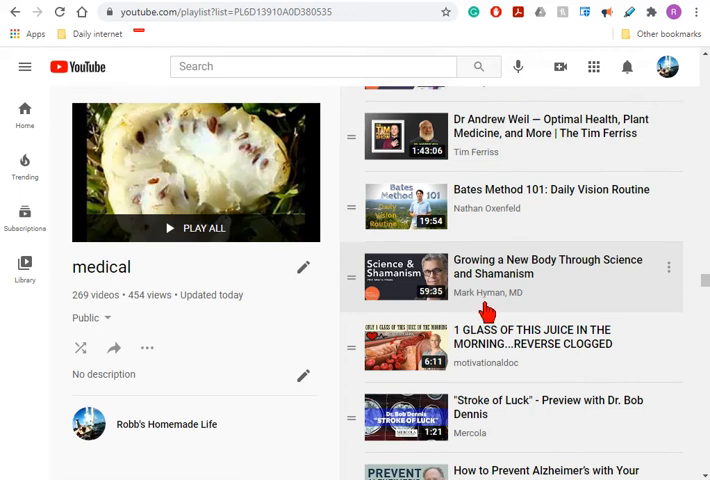
pyautogui.moveTo(554, 294)
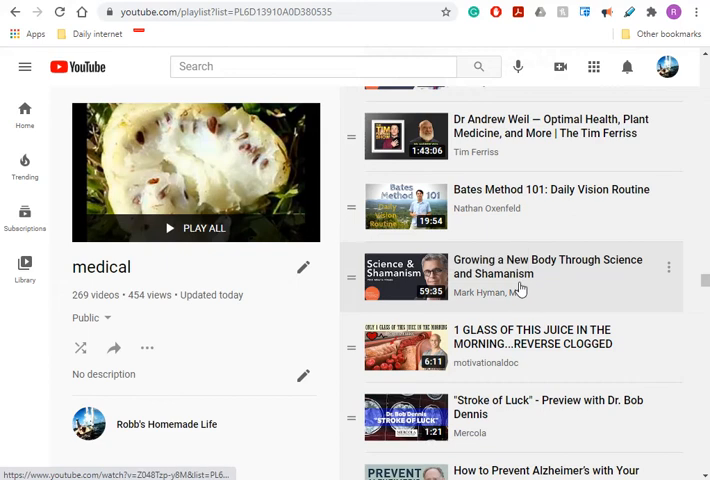
pyautogui.scroll(-3)
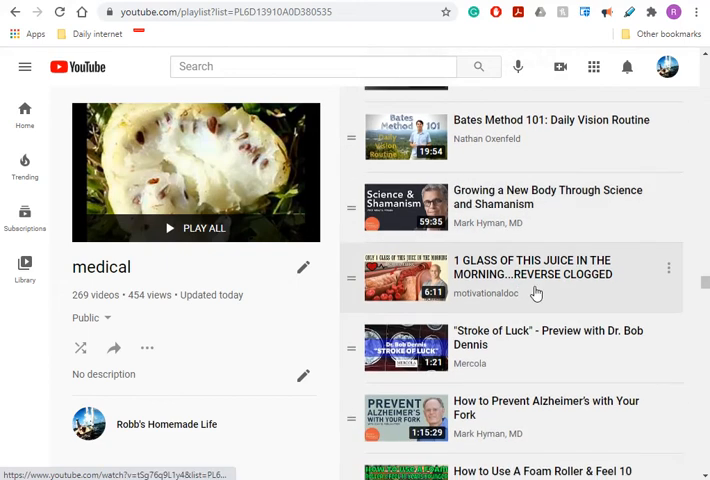
pyautogui.scroll(-3)
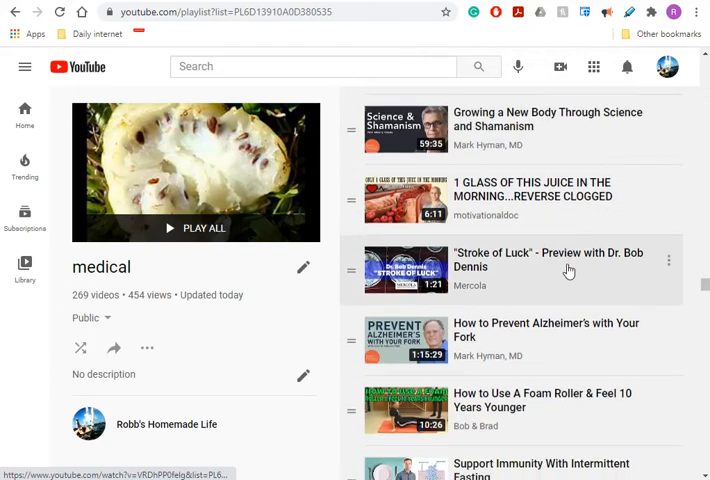
pyautogui.scroll(-3)
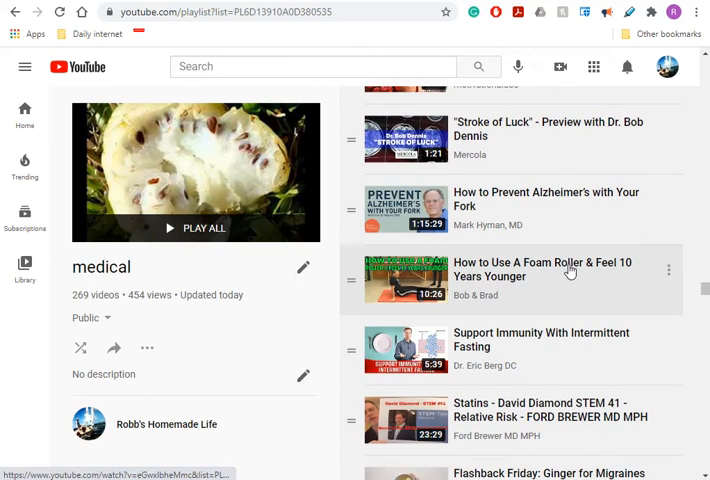
pyautogui.scroll(-3)
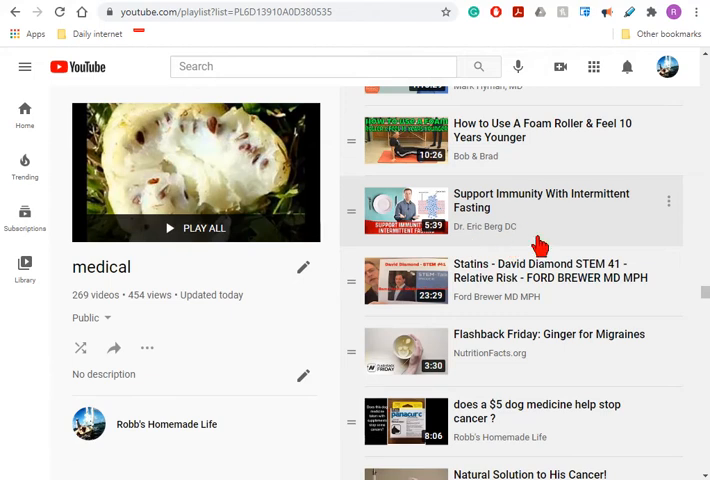
pyautogui.moveTo(532, 236)
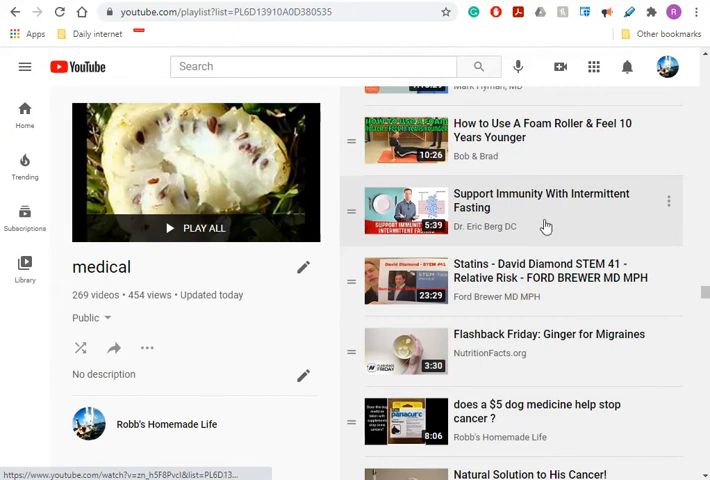
pyautogui.moveTo(498, 200)
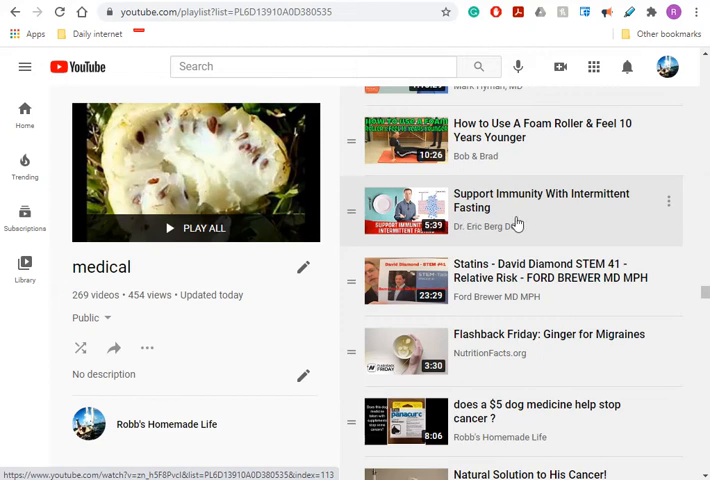
pyautogui.moveTo(368, 204)
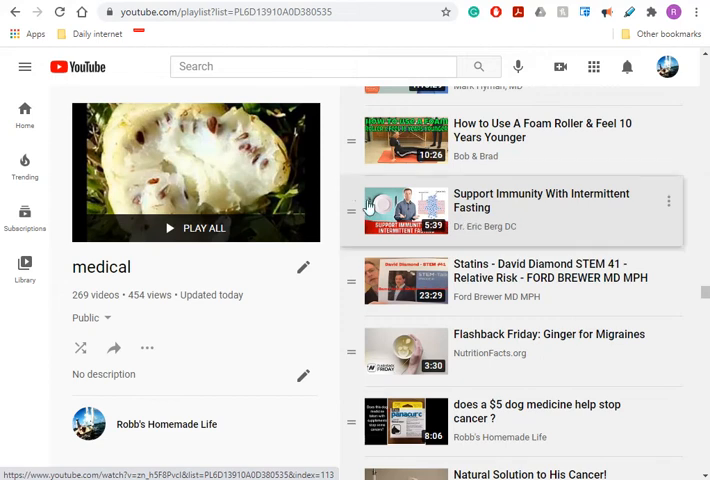
pyautogui.moveTo(416, 216)
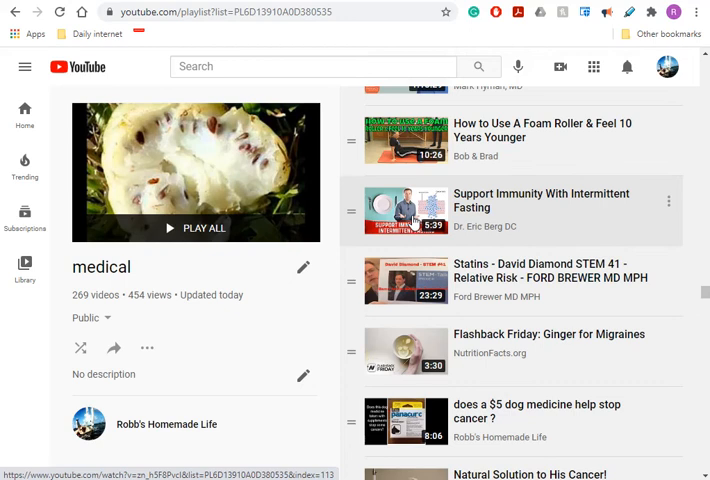
pyautogui.moveTo(488, 226)
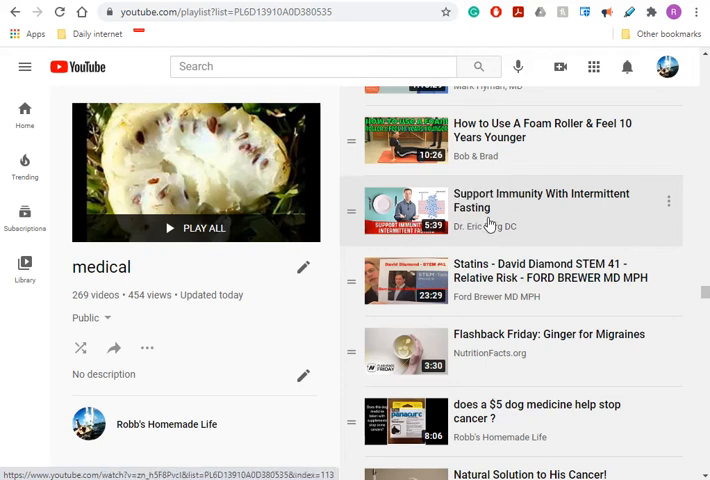
pyautogui.moveTo(526, 224)
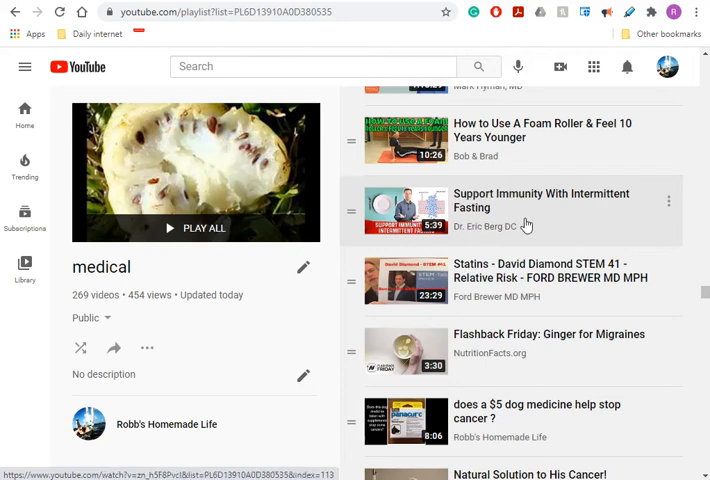
pyautogui.moveTo(440, 224)
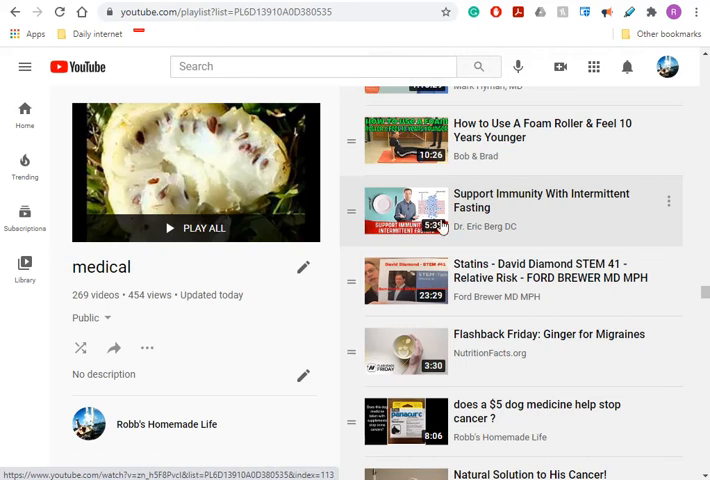
# Scroll past the cholesterol videos to 'The Longevity Paradox Diet' and Dr. Joel Fuhrman videos.
pyautogui.scroll(-3)
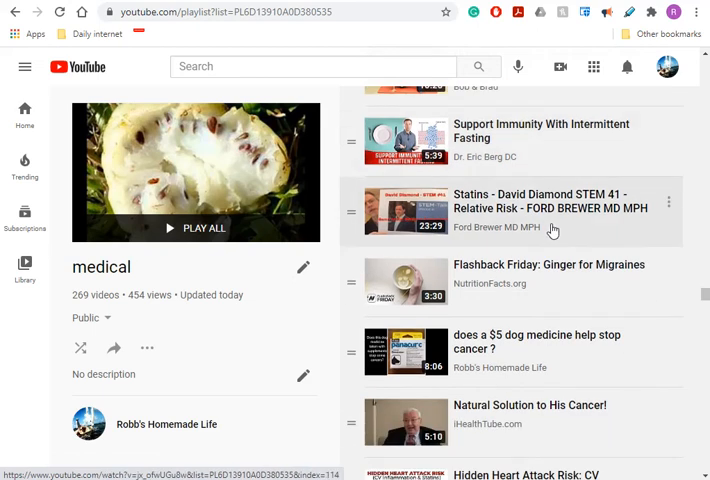
pyautogui.scroll(-3)
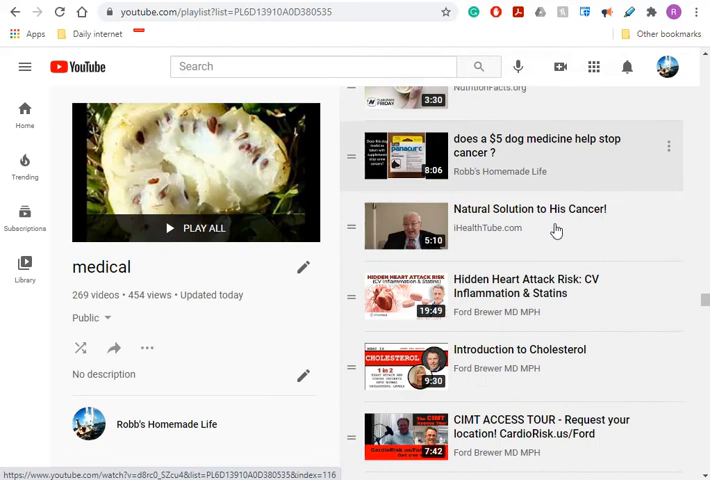
pyautogui.scroll(-3)
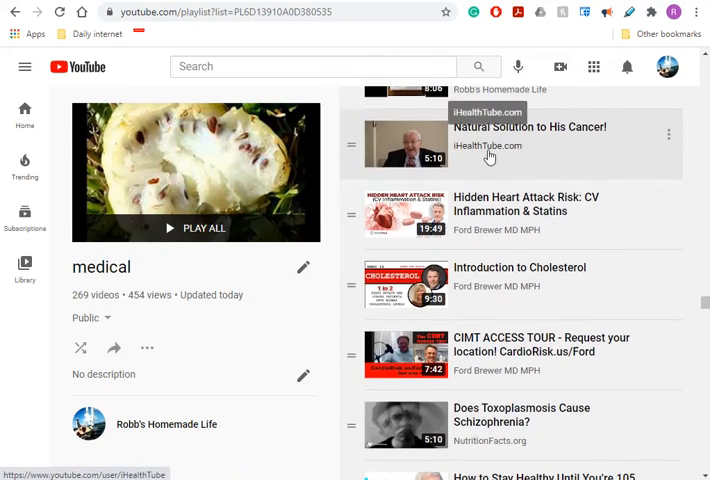
pyautogui.scroll(-3)
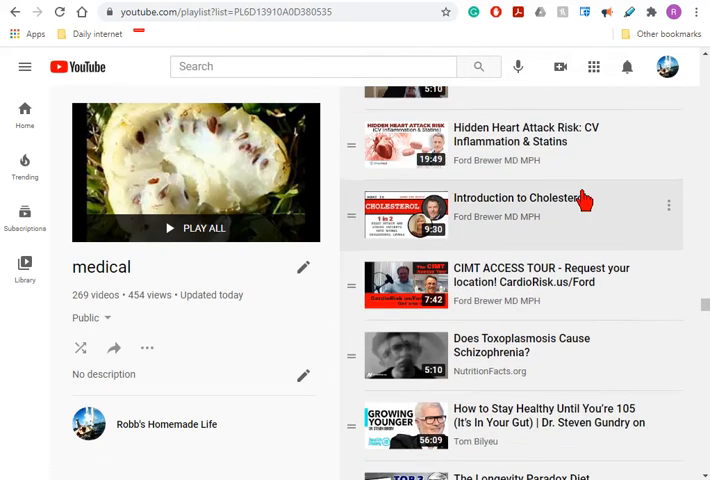
pyautogui.scroll(-3)
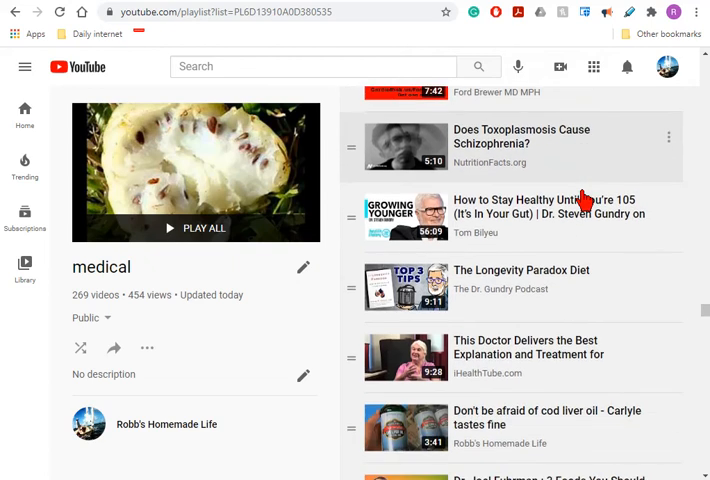
pyautogui.scroll(-3)
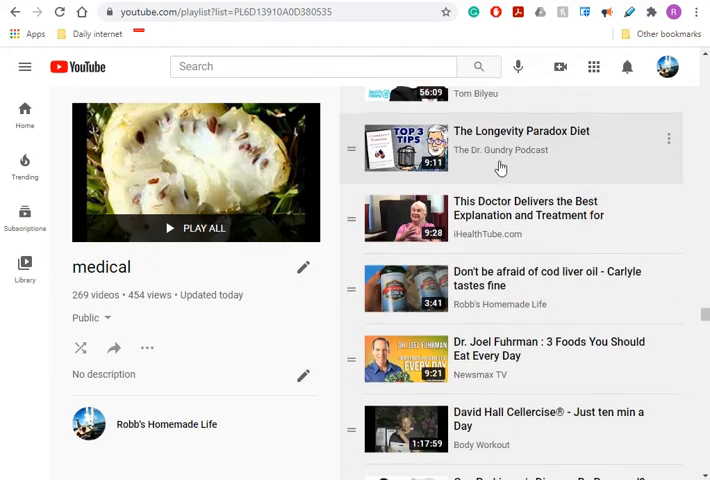
pyautogui.moveTo(596, 174)
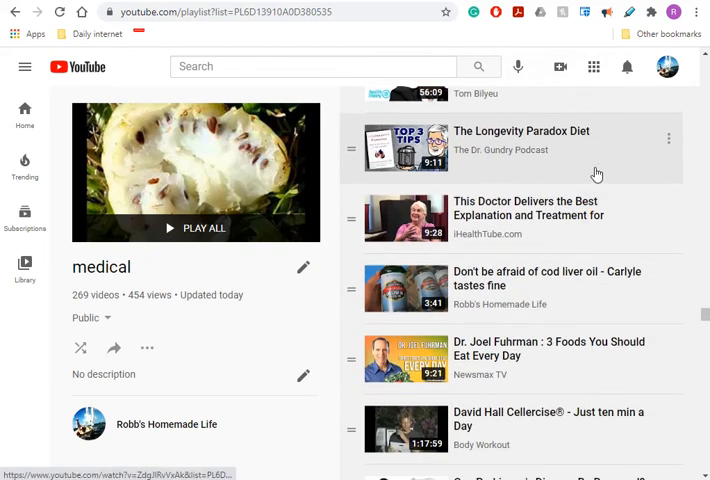
pyautogui.scroll(-3)
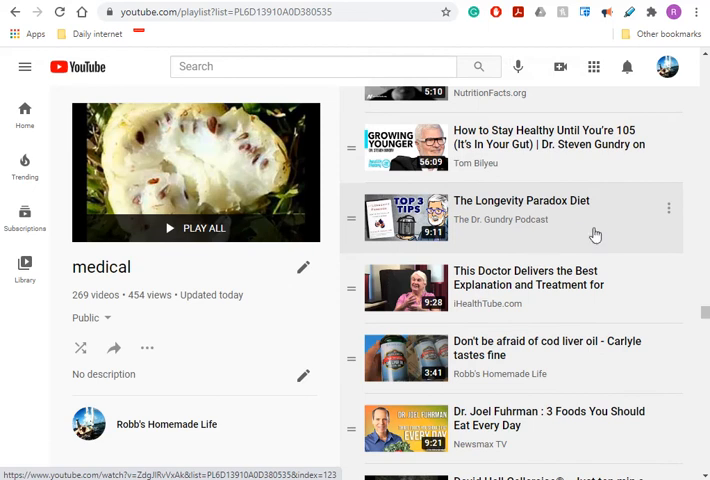
# Scroll slightly past the statins video to the Parkinson's and 'Dangers of Statins Part 1' entries.
pyautogui.scroll(-3)
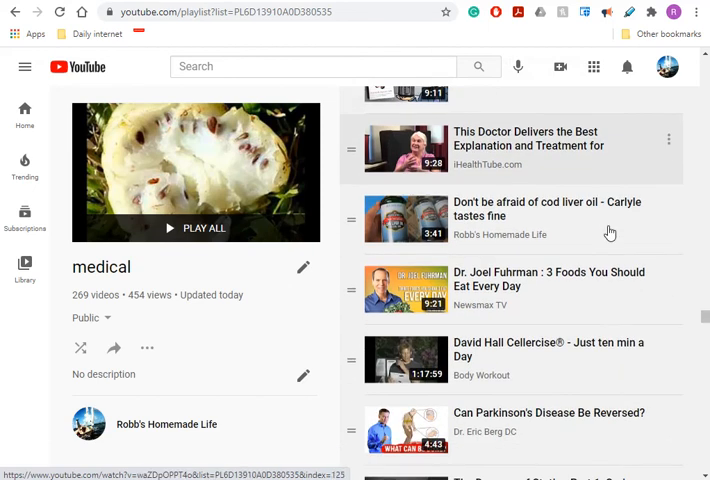
pyautogui.scroll(-3)
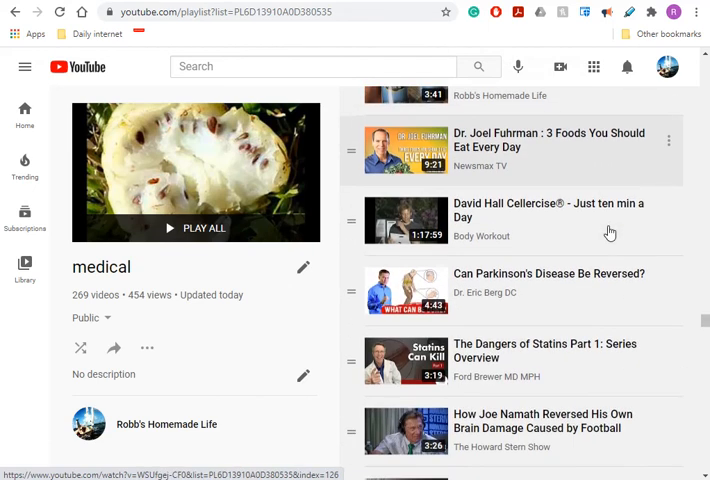
pyautogui.scroll(-3)
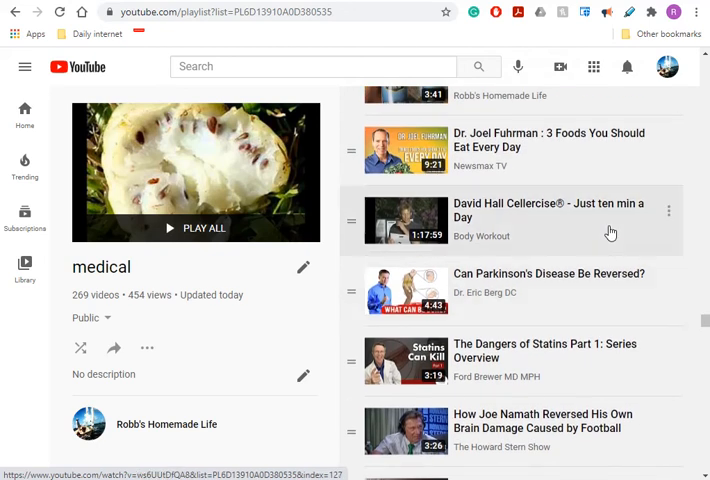
pyautogui.moveTo(436, 228)
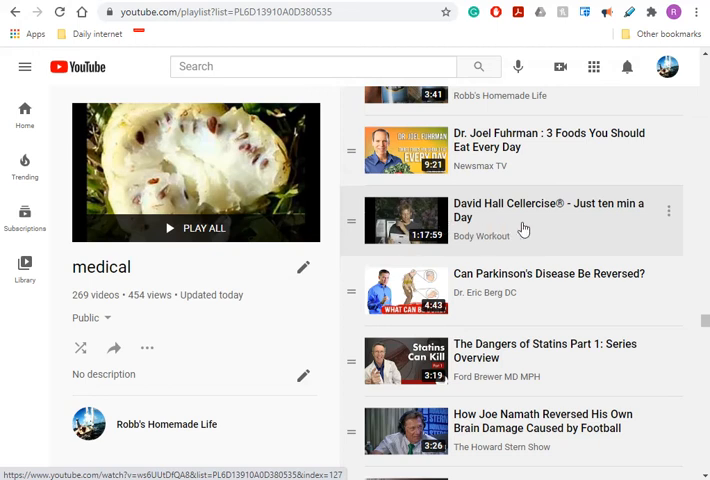
pyautogui.moveTo(450, 232)
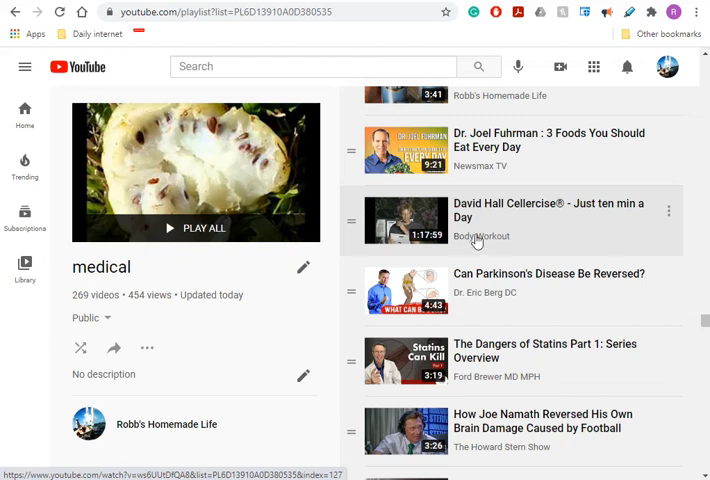
pyautogui.moveTo(516, 236)
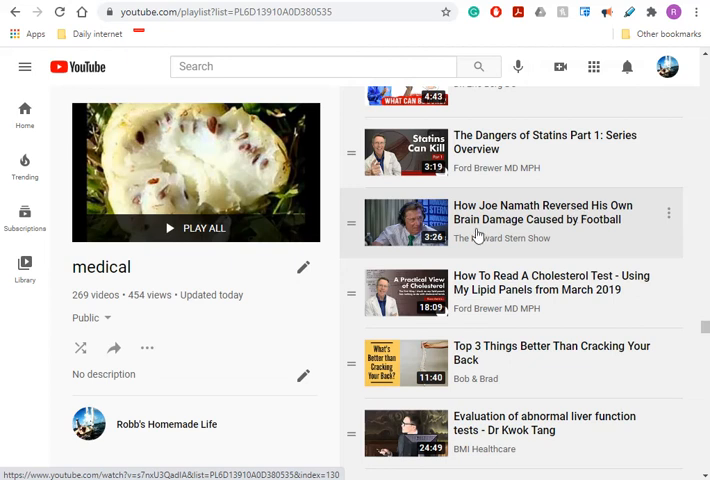
pyautogui.moveTo(598, 246)
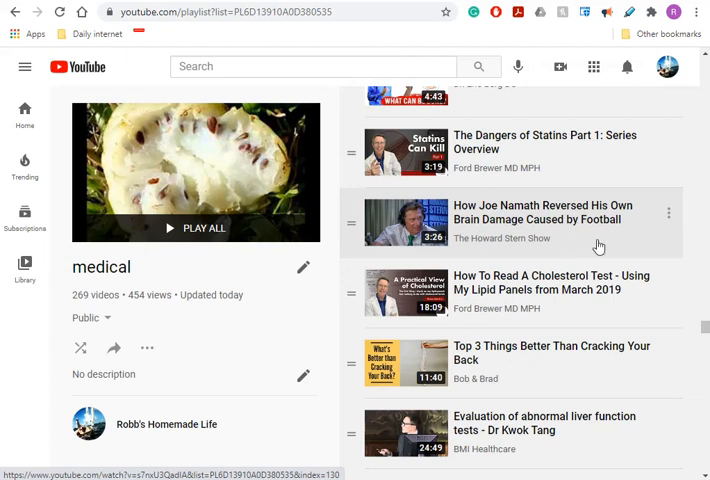
# Scroll further down the medical playlist's video list past the earlier entries.
pyautogui.scroll(-3)
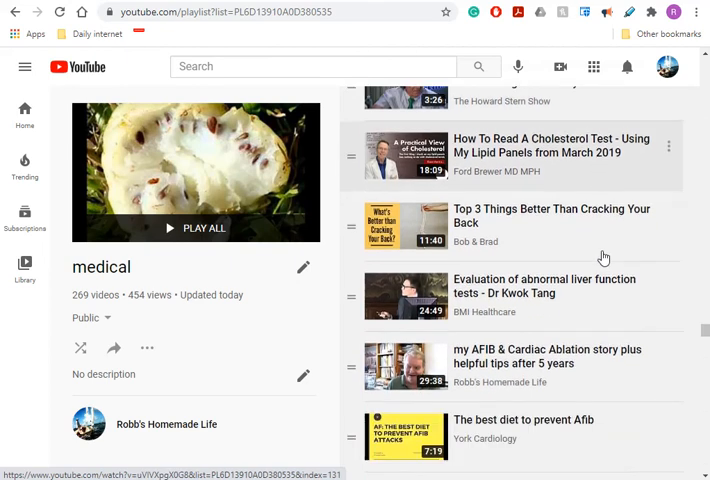
pyautogui.scroll(-3)
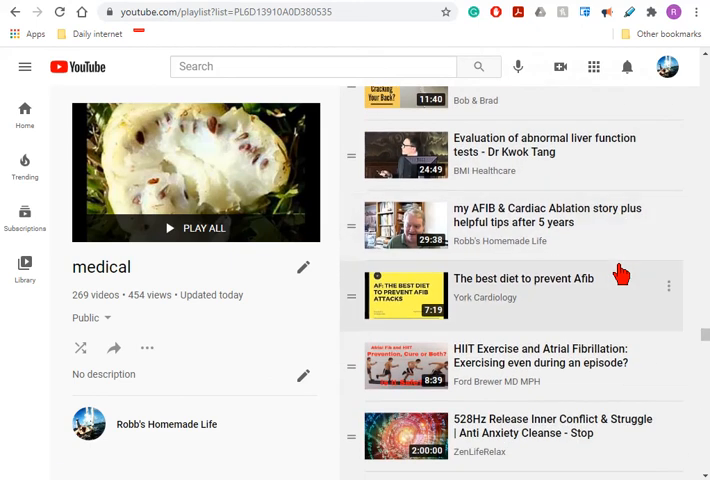
pyautogui.scroll(-3)
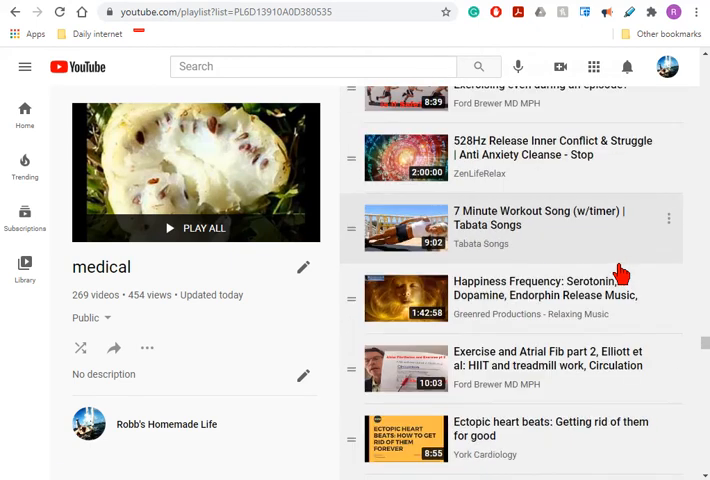
pyautogui.moveTo(480, 158)
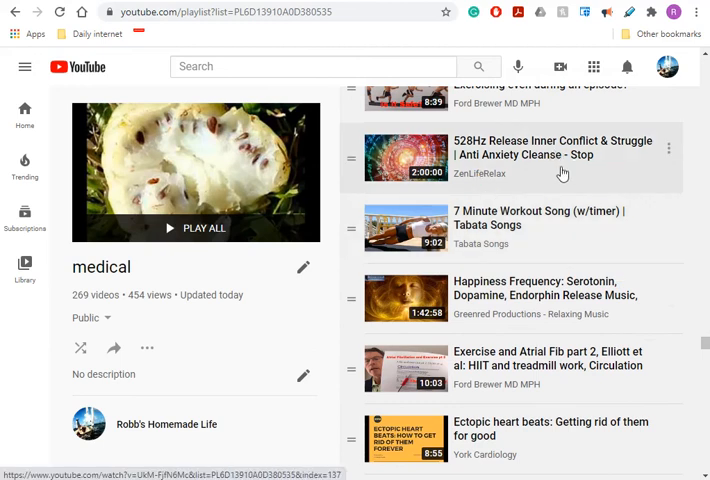
pyautogui.moveTo(576, 180)
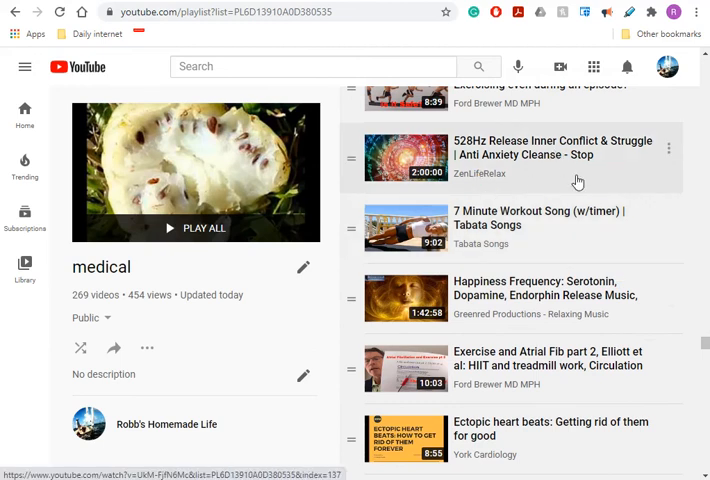
pyautogui.moveTo(516, 288)
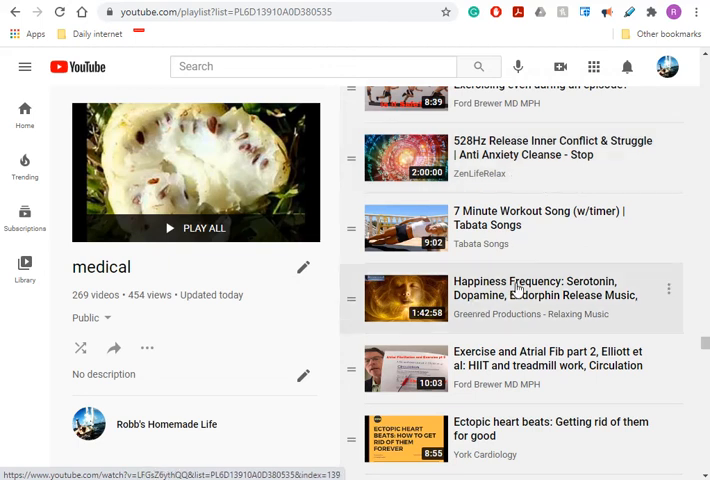
pyautogui.scroll(-3)
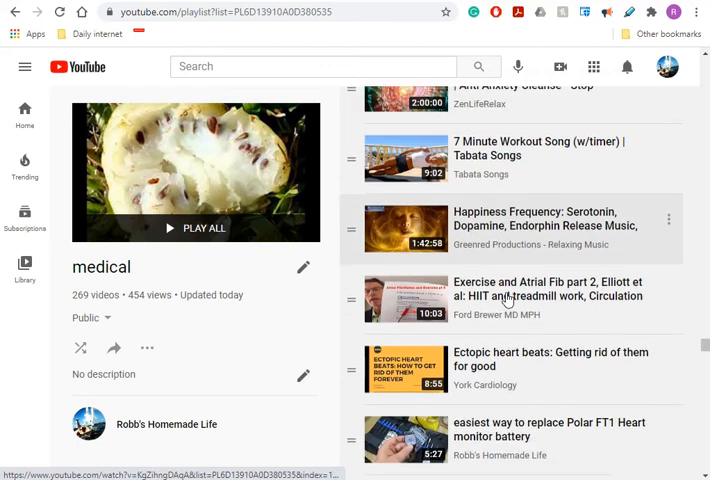
pyautogui.scroll(-3)
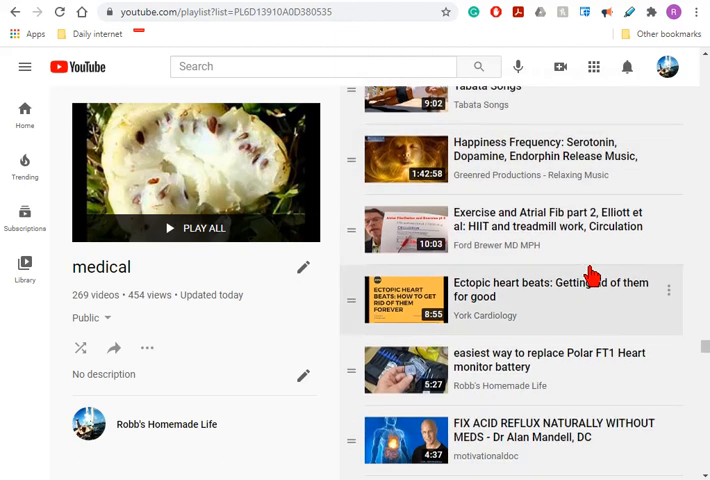
pyautogui.scroll(-3)
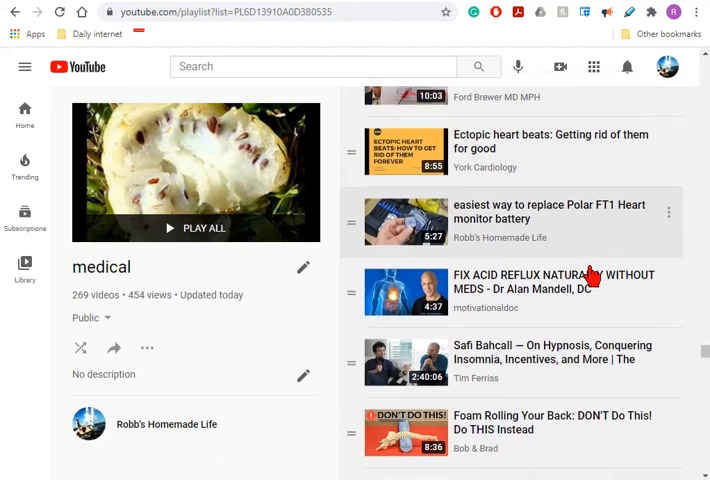
pyautogui.scroll(-3)
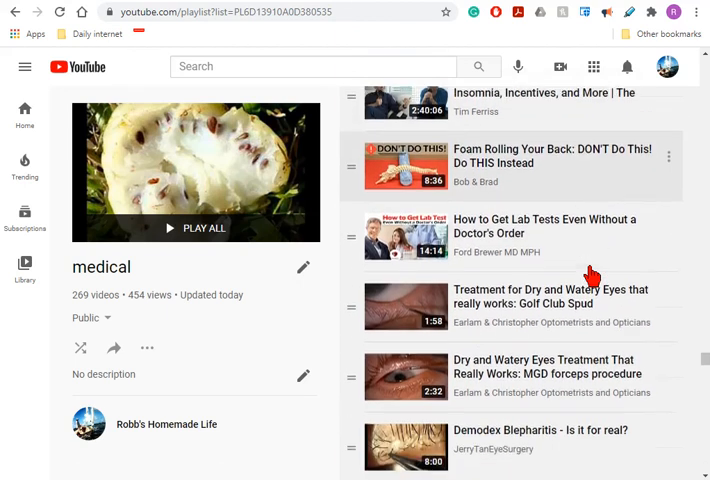
pyautogui.scroll(-3)
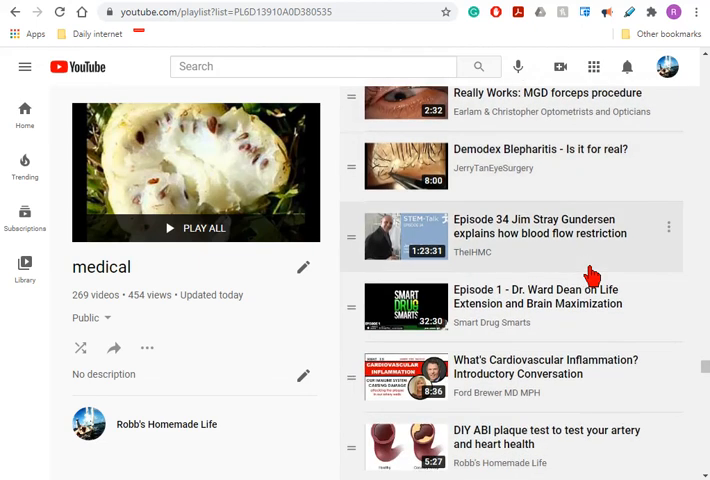
pyautogui.scroll(-3)
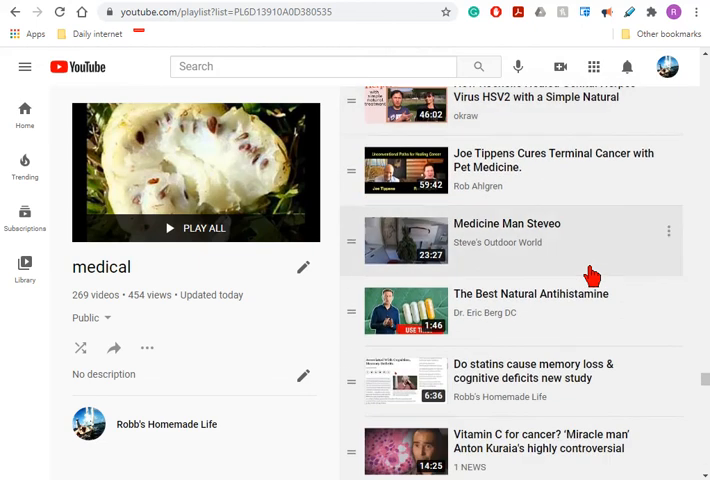
pyautogui.scroll(-3)
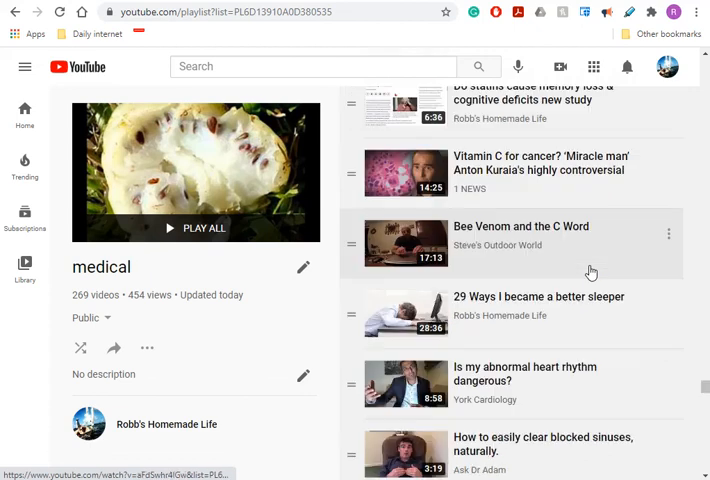
# Continue down until '13 ways I'm preparing for Coronavirus' and the Multiple Sclerosis testimonial appear.
pyautogui.scroll(-3)
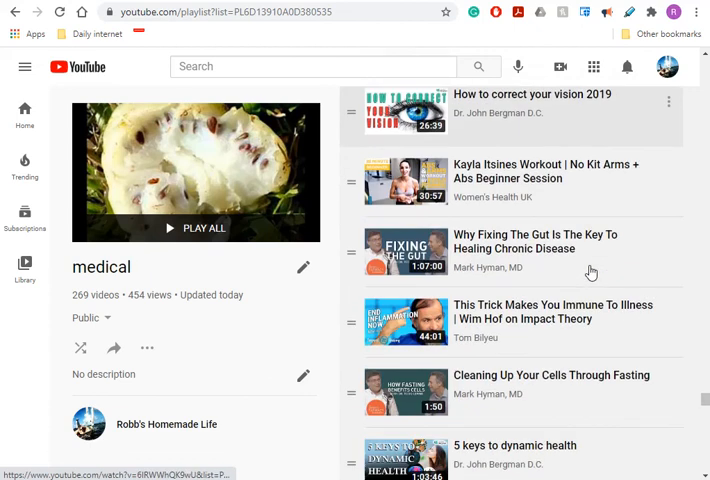
pyautogui.scroll(-3)
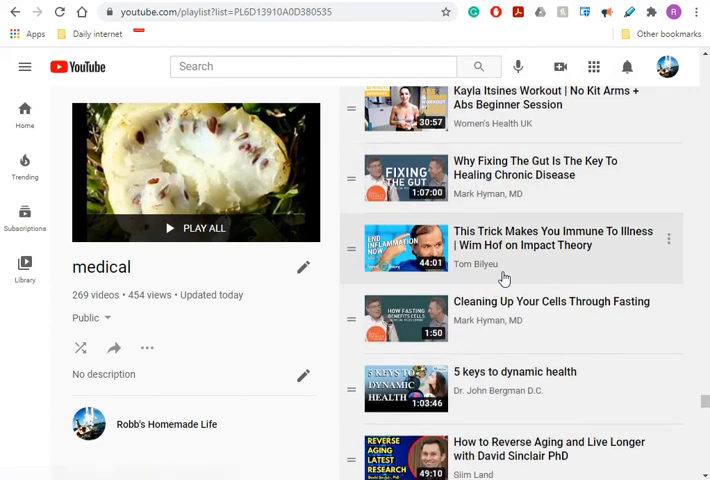
pyautogui.scroll(-3)
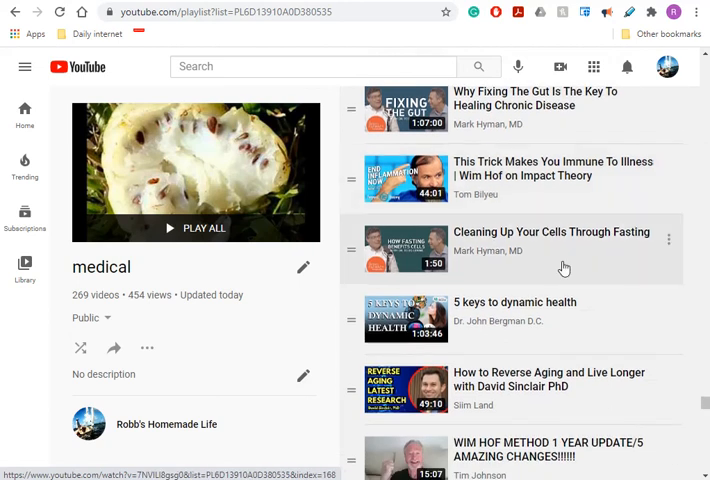
pyautogui.scroll(-3)
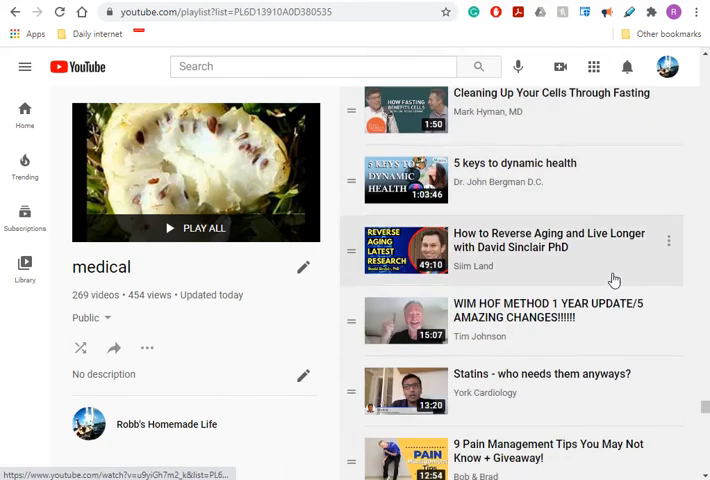
pyautogui.scroll(-3)
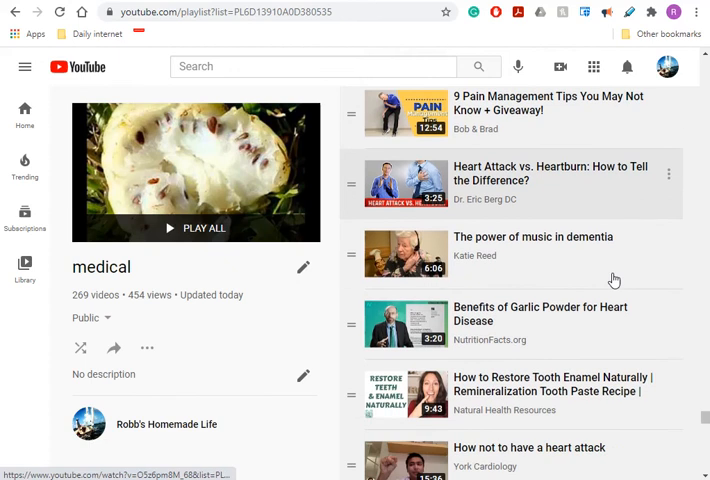
pyautogui.scroll(-3)
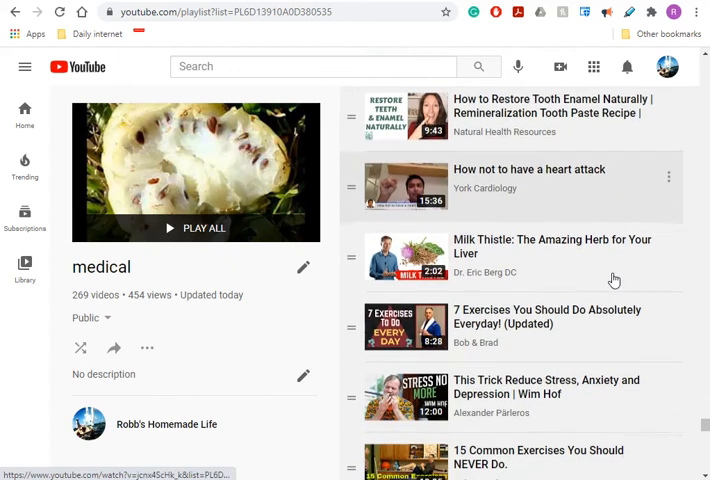
pyautogui.scroll(-3)
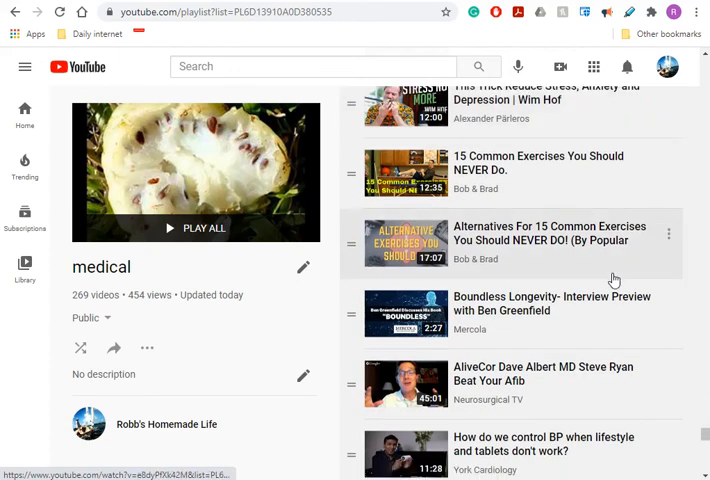
pyautogui.scroll(-3)
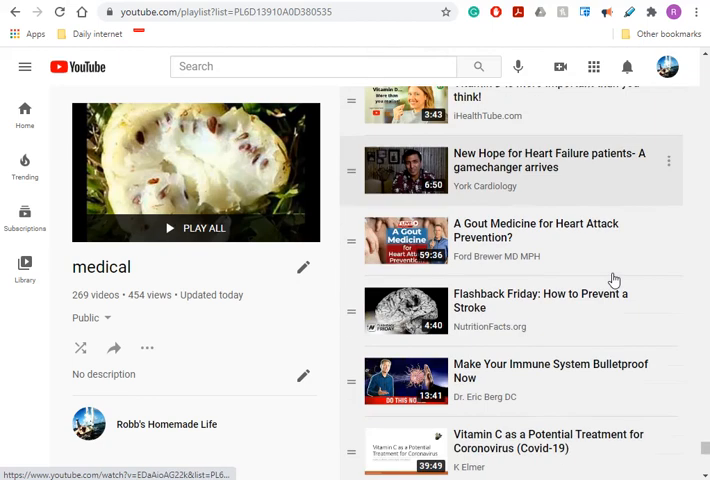
pyautogui.scroll(-3)
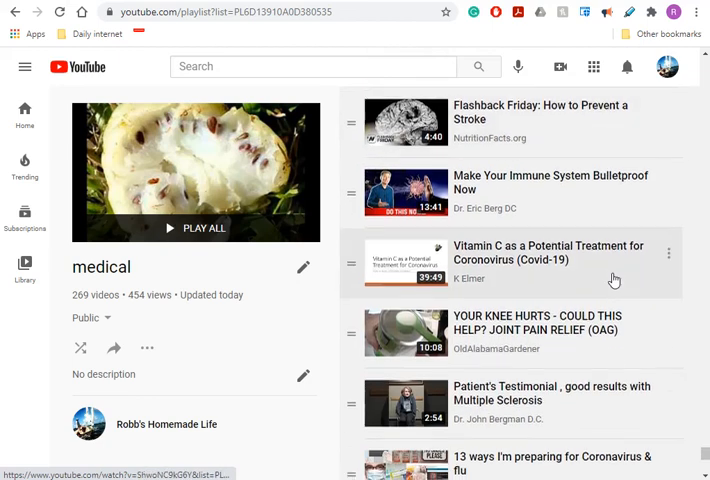
pyautogui.scroll(-3)
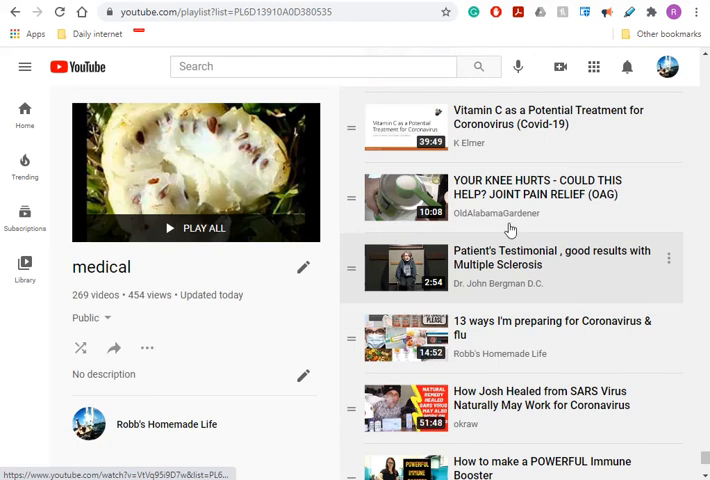
pyautogui.moveTo(544, 230)
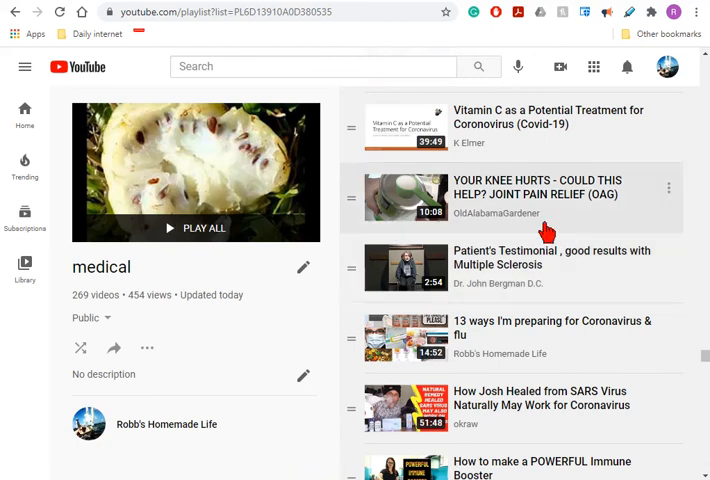
pyautogui.moveTo(496, 212)
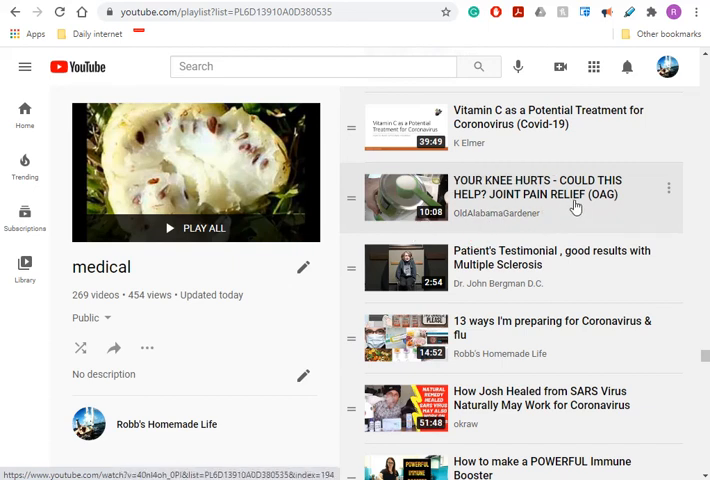
# Scroll on down through the remaining videos of the medical playlist.
pyautogui.scroll(-3)
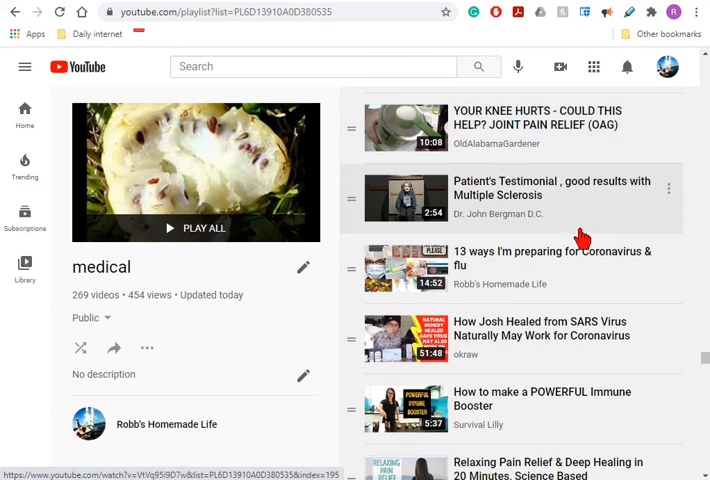
pyautogui.moveTo(602, 256)
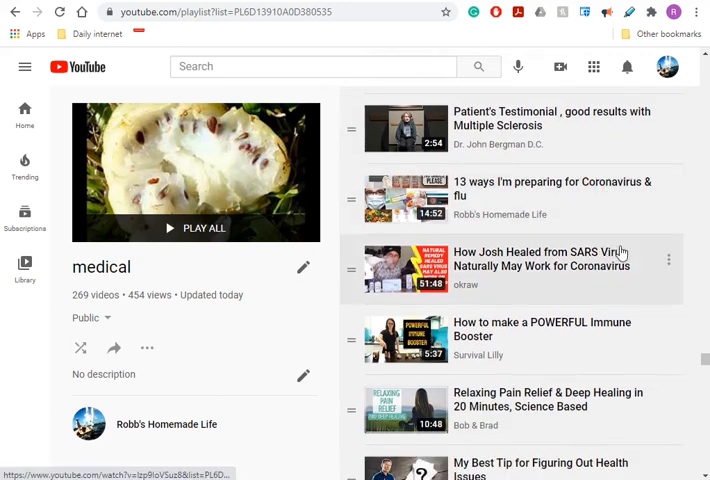
pyautogui.scroll(-3)
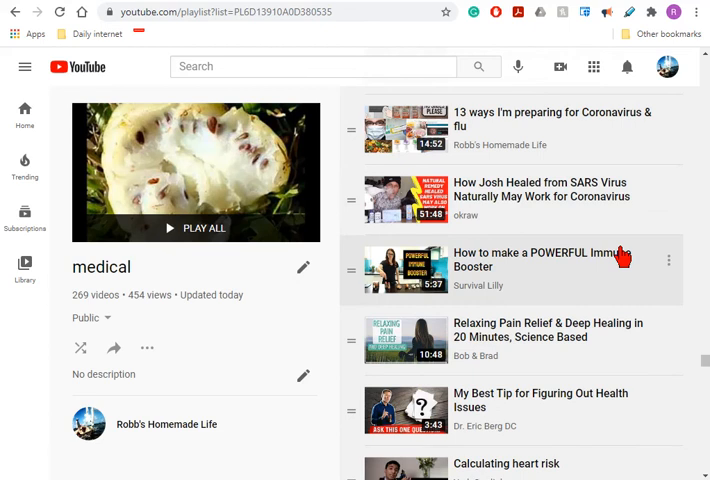
pyautogui.scroll(-3)
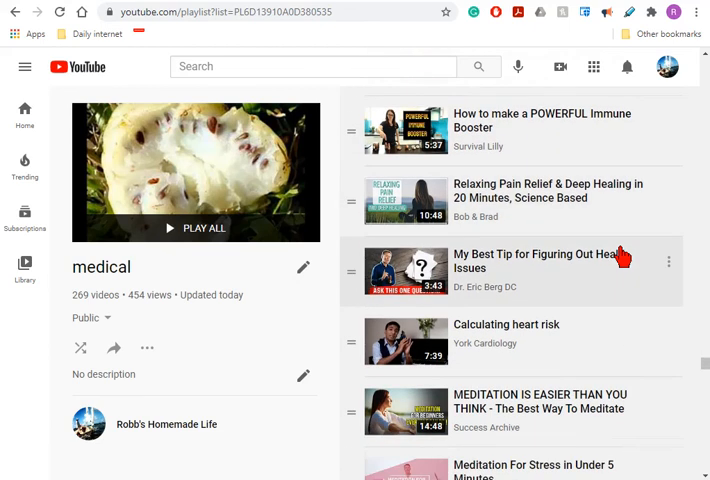
pyautogui.scroll(-3)
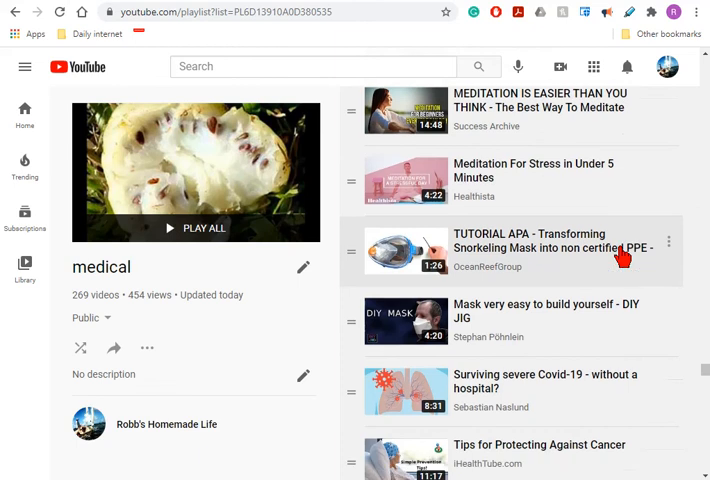
pyautogui.scroll(-3)
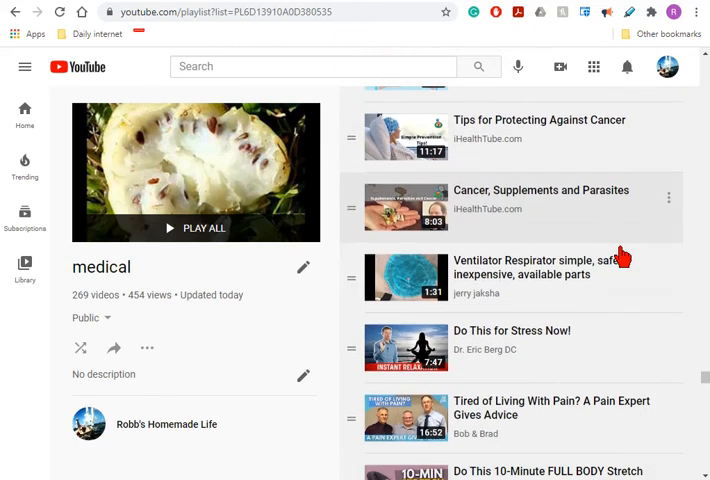
pyautogui.scroll(-3)
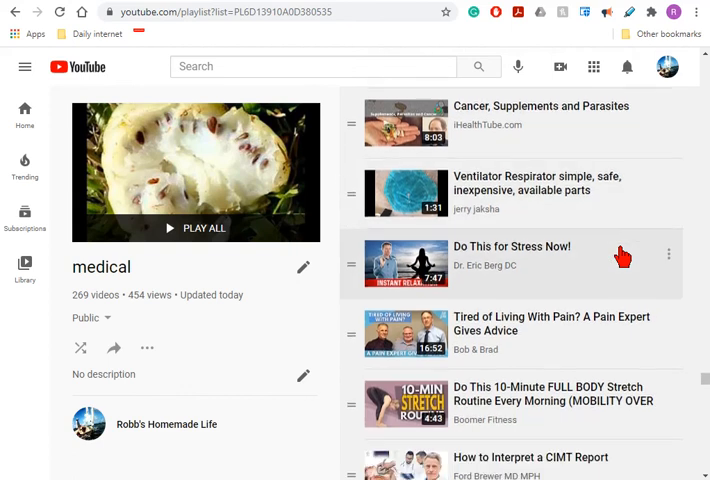
pyautogui.scroll(-3)
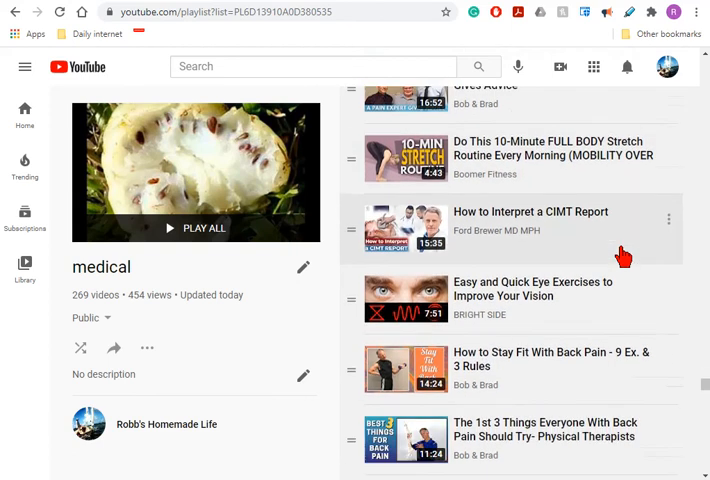
pyautogui.scroll(-3)
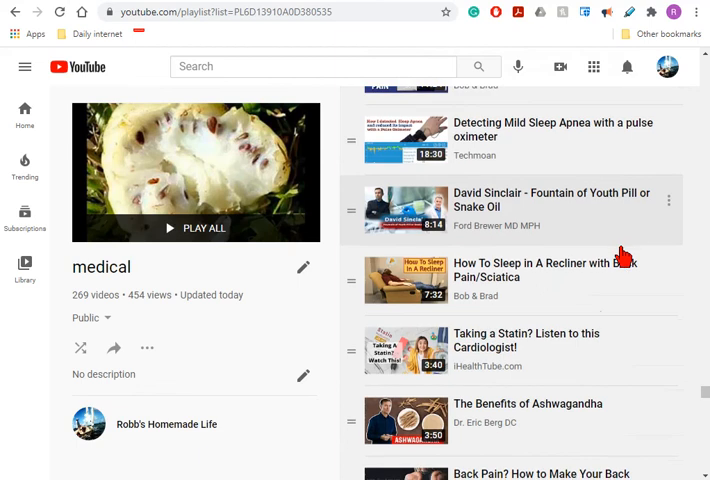
pyautogui.scroll(-3)
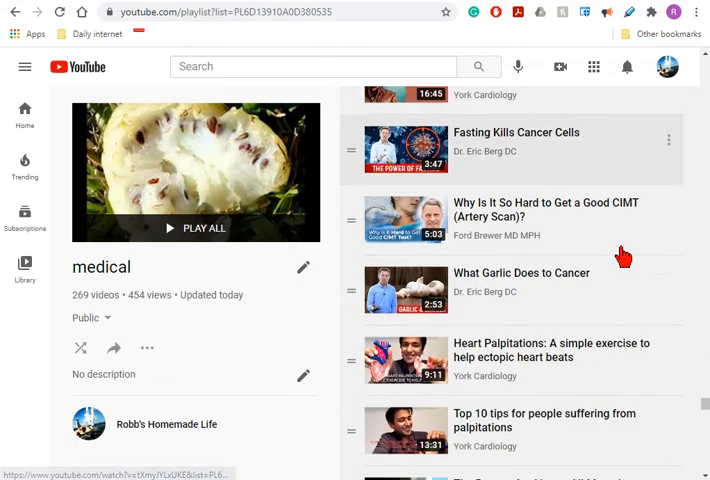
# Keep scrolling to the playlist's end, landing back at its top above 'Cancer Reversal: Richard of Dayton'.
pyautogui.scroll(-3)
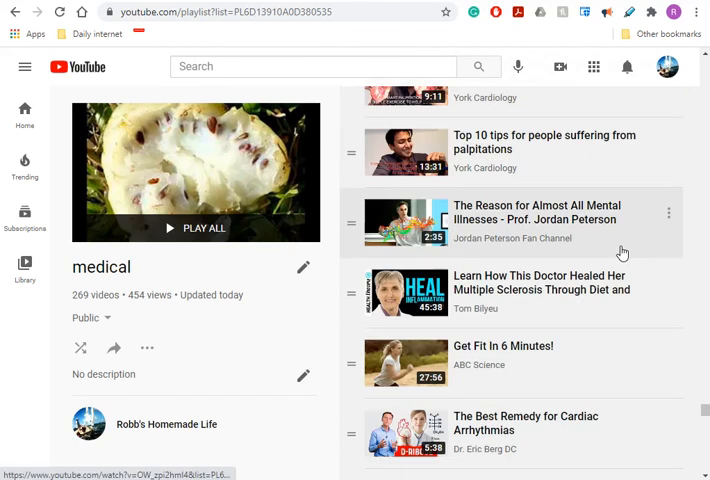
pyautogui.scroll(-3)
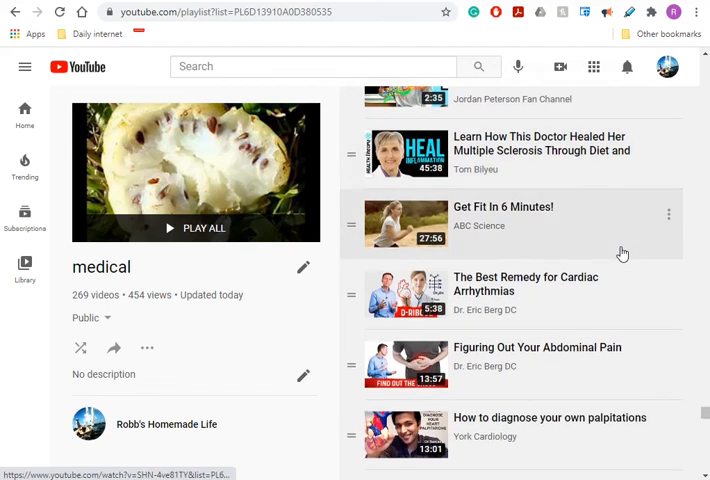
pyautogui.scroll(-3)
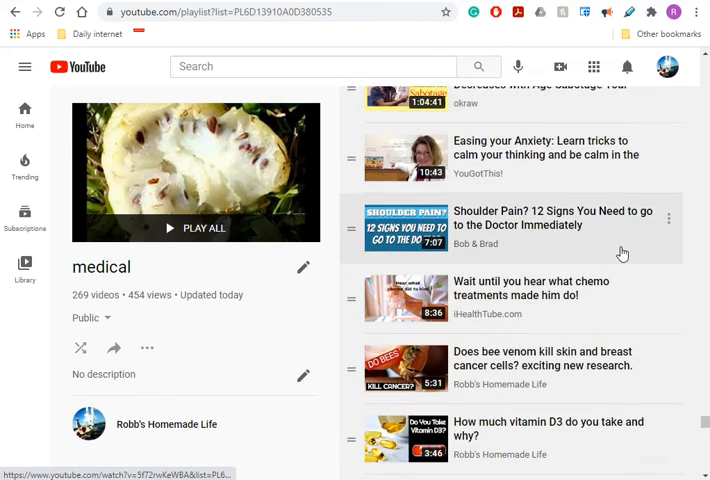
pyautogui.scroll(-3)
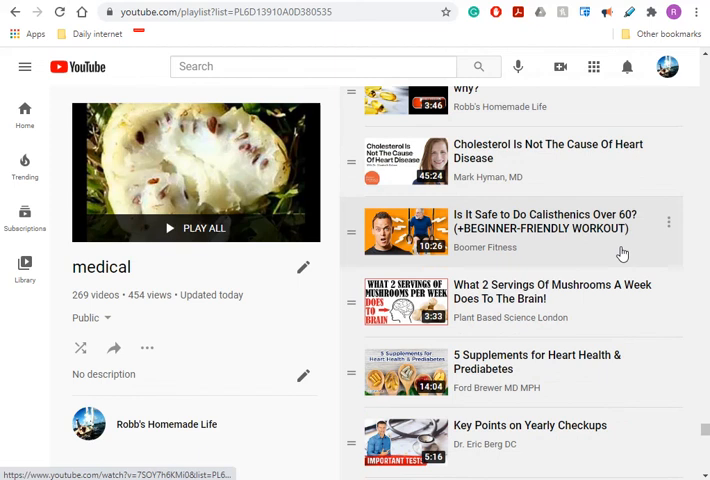
pyautogui.scroll(-3)
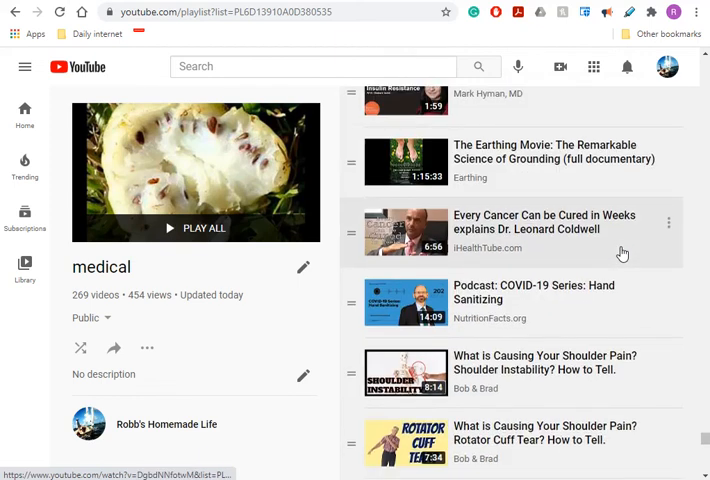
pyautogui.scroll(-3)
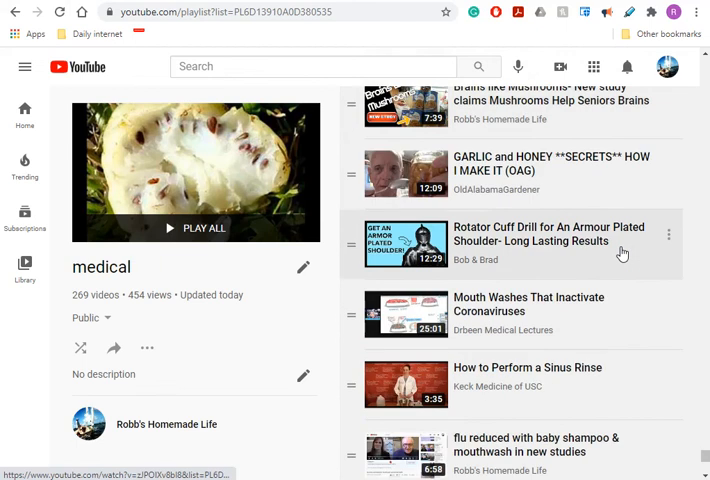
pyautogui.scroll(-3)
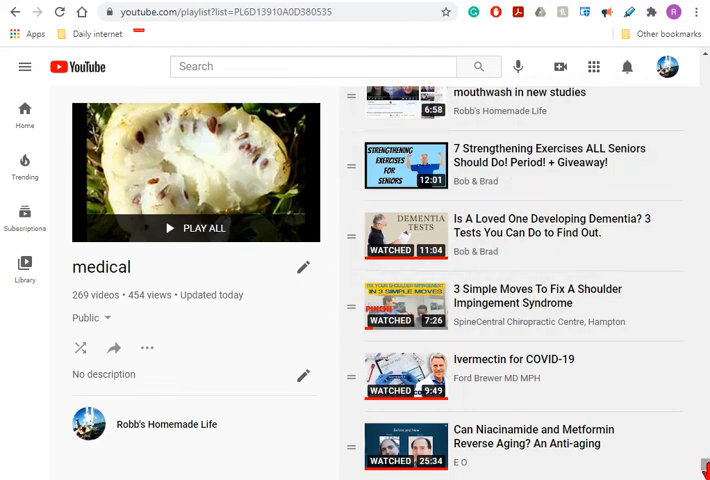
pyautogui.scroll(-3)
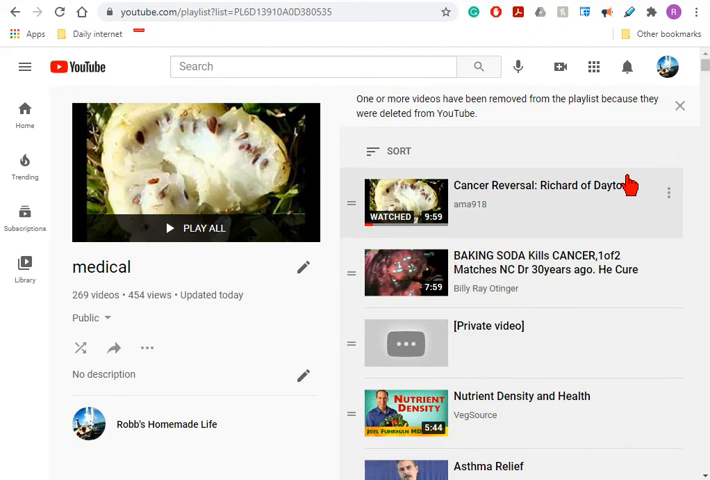
pyautogui.moveTo(588, 382)
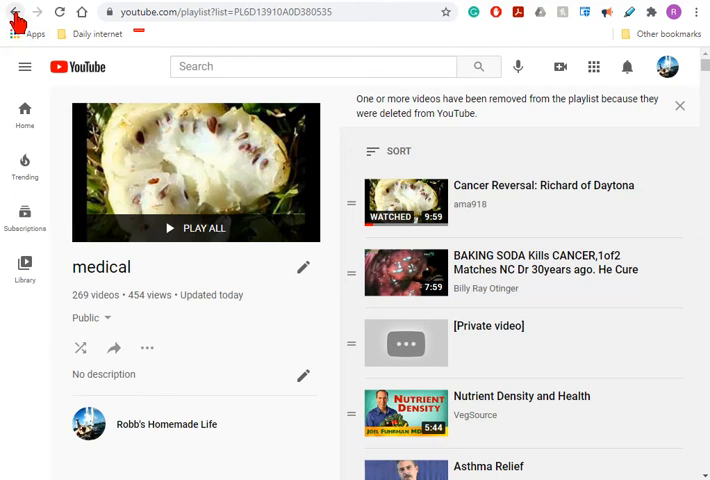
# Go back to the Robb's Homemade Life playlists page and scroll through the playlists grid.
pyautogui.click(18, 20)
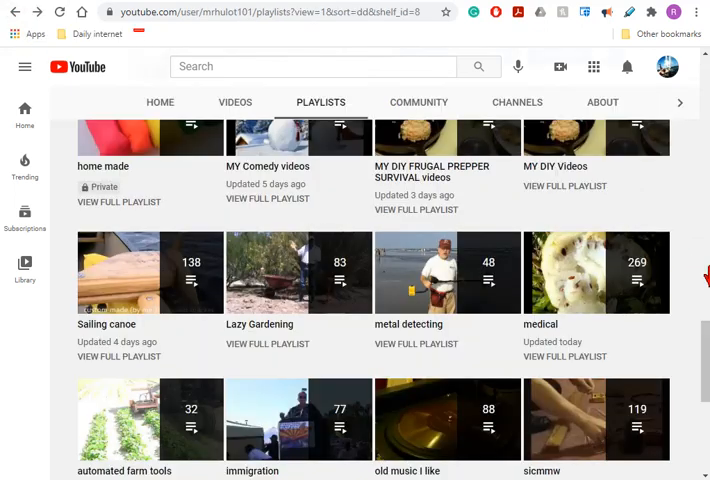
pyautogui.scroll(-3)
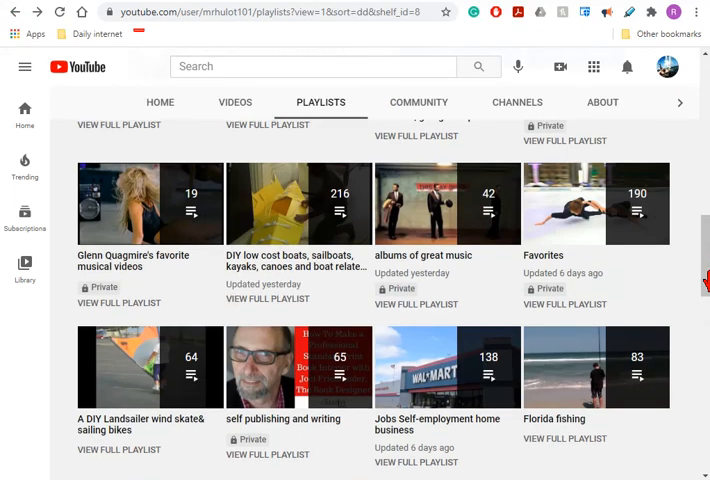
pyautogui.scroll(-3)
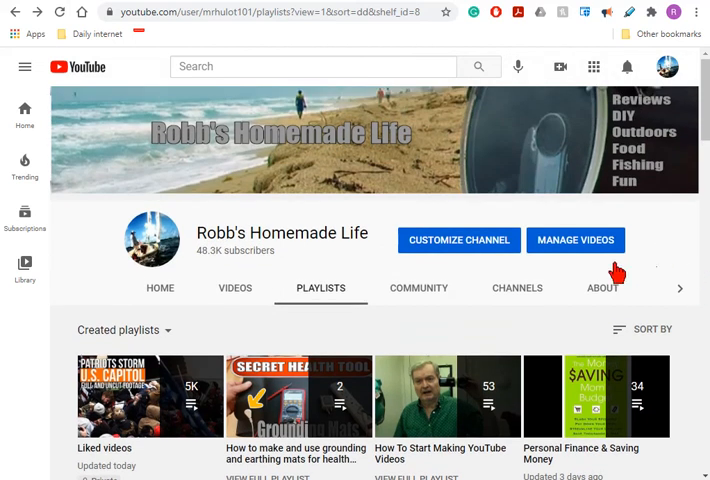
pyautogui.moveTo(670, 288)
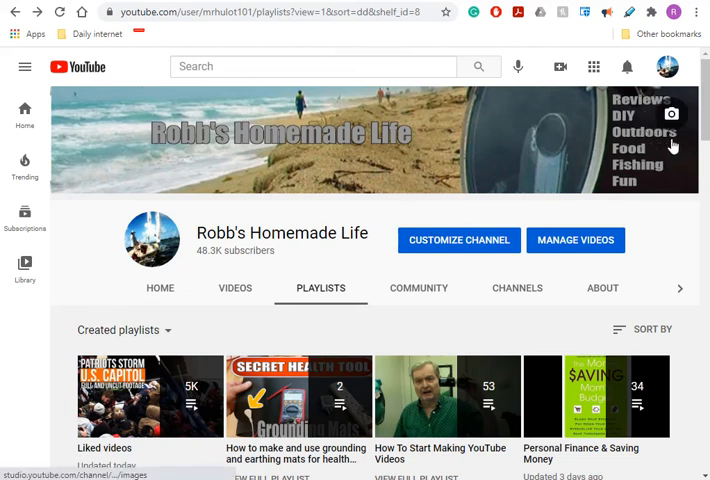
pyautogui.moveTo(700, 338)
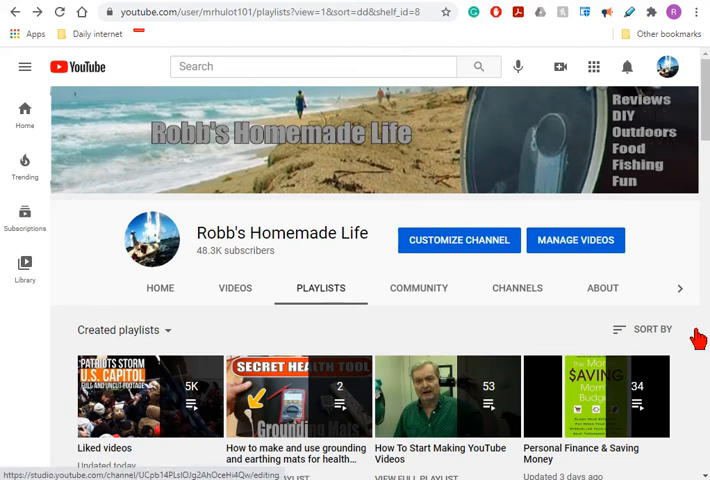
pyautogui.moveTo(688, 168)
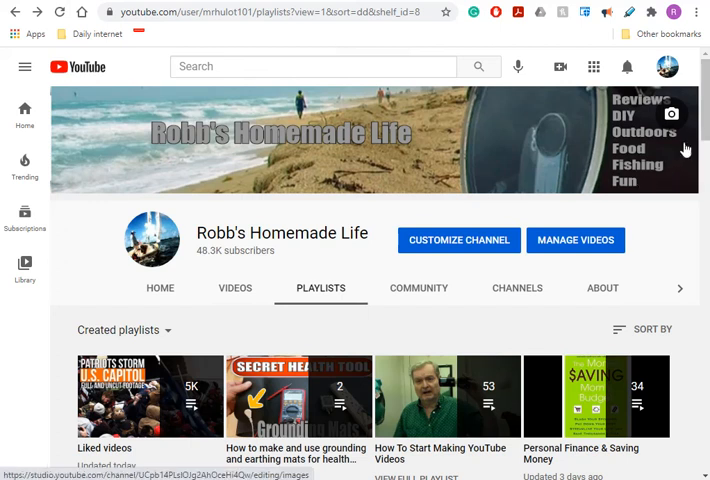
pyautogui.moveTo(576, 284)
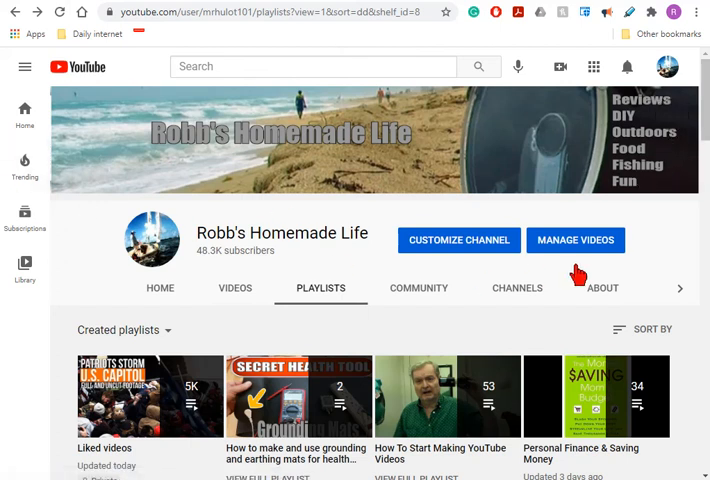
pyautogui.scroll(-3)
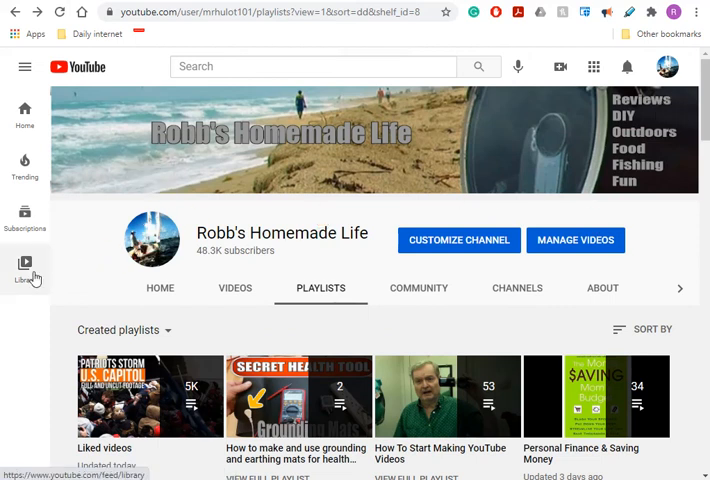
pyautogui.moveTo(36, 292)
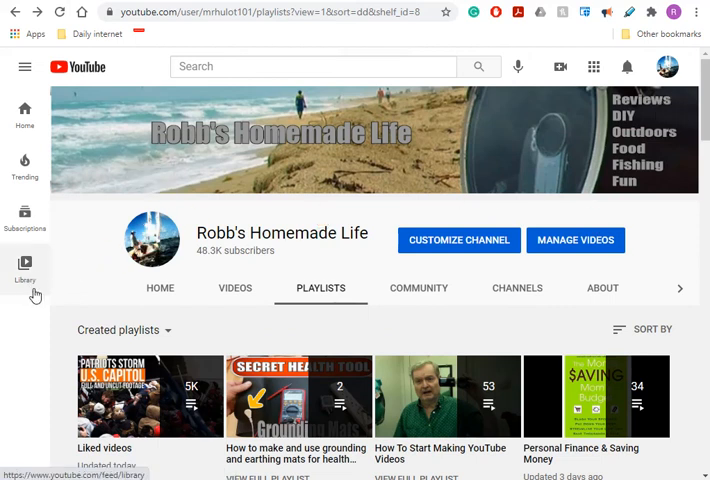
pyautogui.moveTo(248, 356)
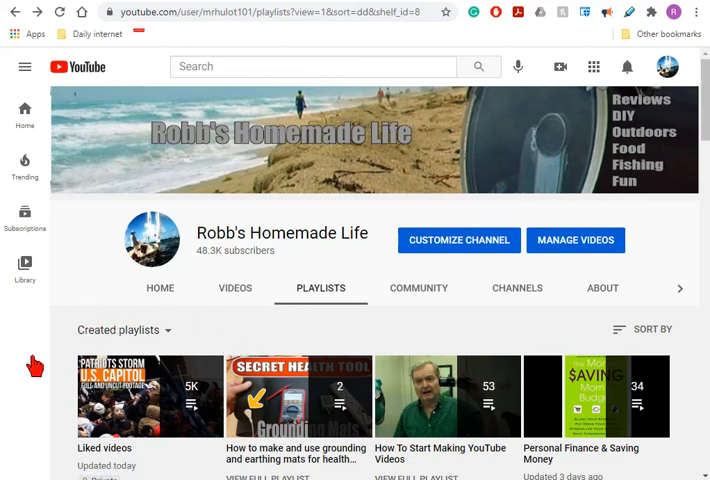
pyautogui.moveTo(12, 316)
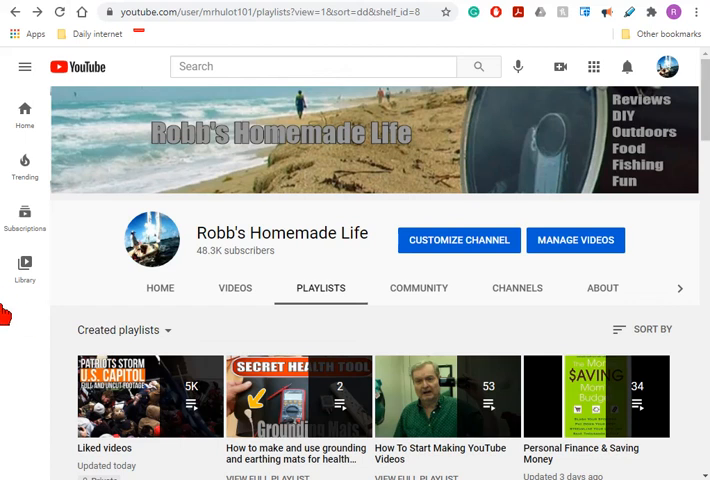